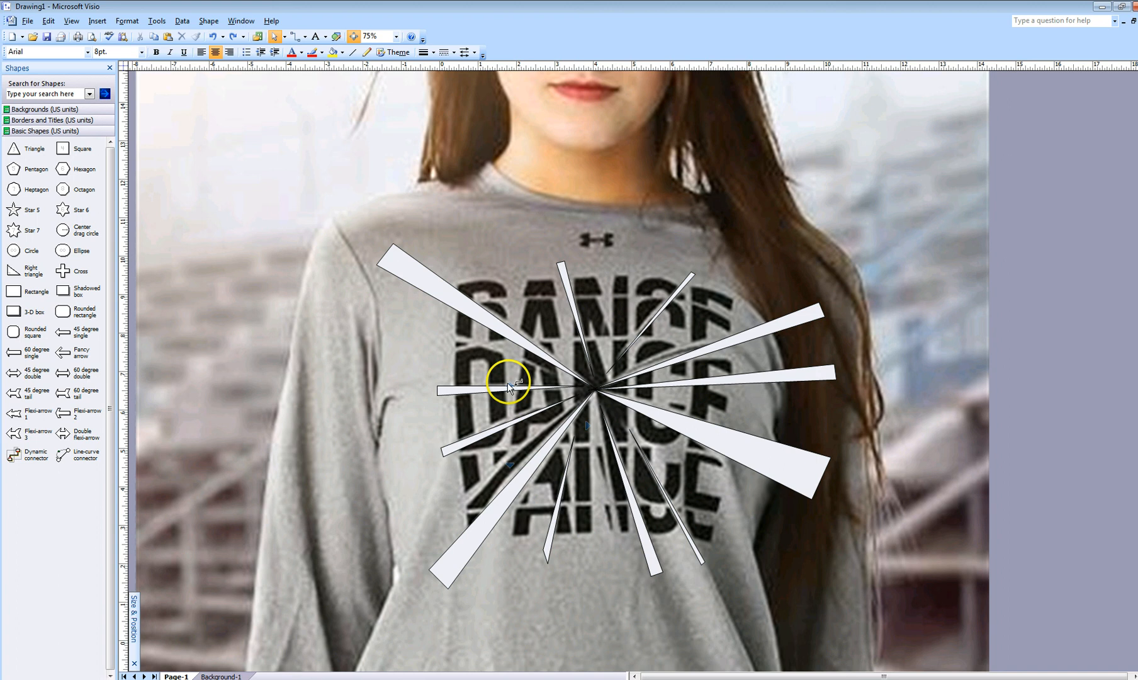
{"action": "mouse_move", "coordinate": [563, 313]}
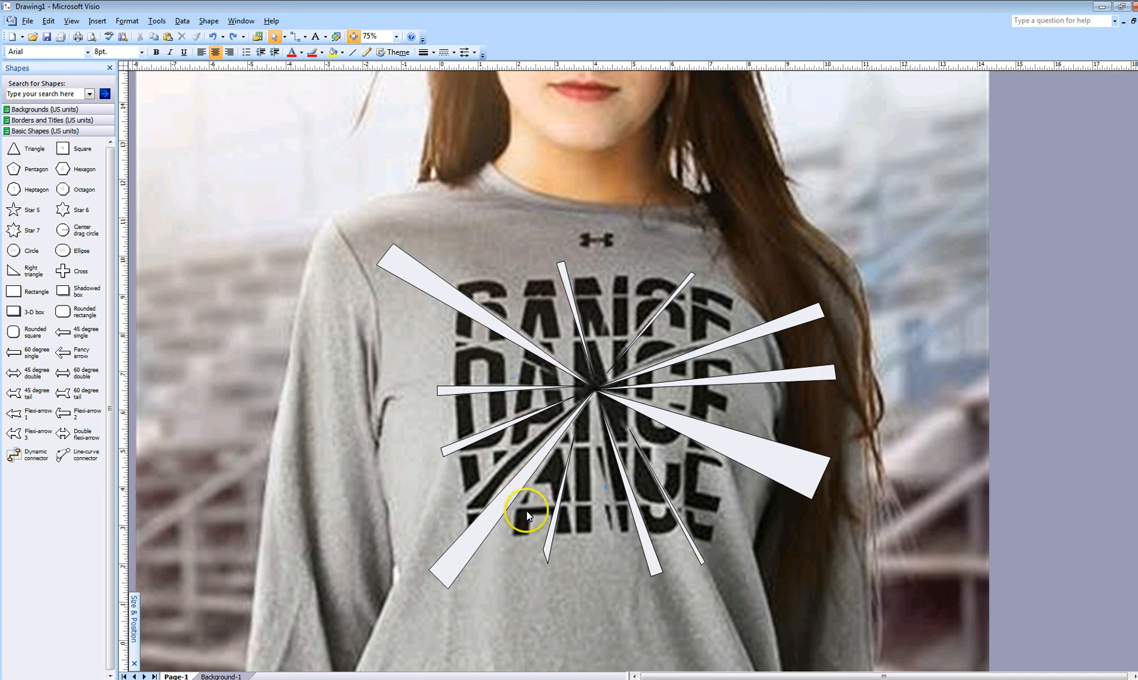
{"action": "mouse_move", "coordinate": [547, 536]}
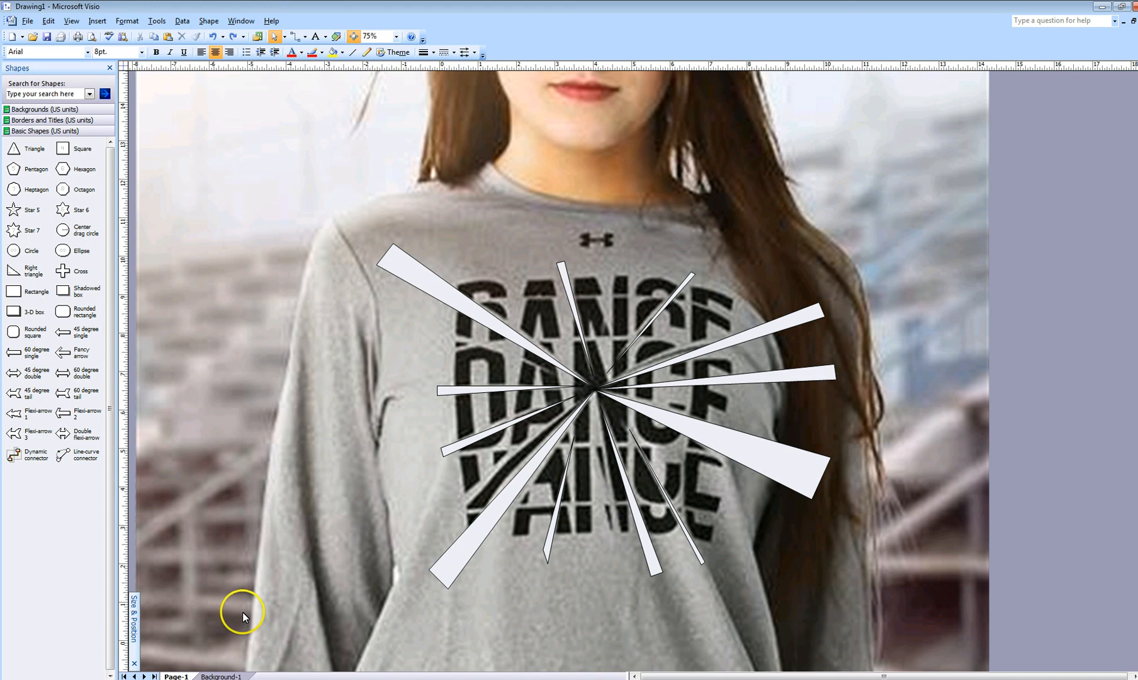
{"action": "mouse_move", "coordinate": [243, 637]}
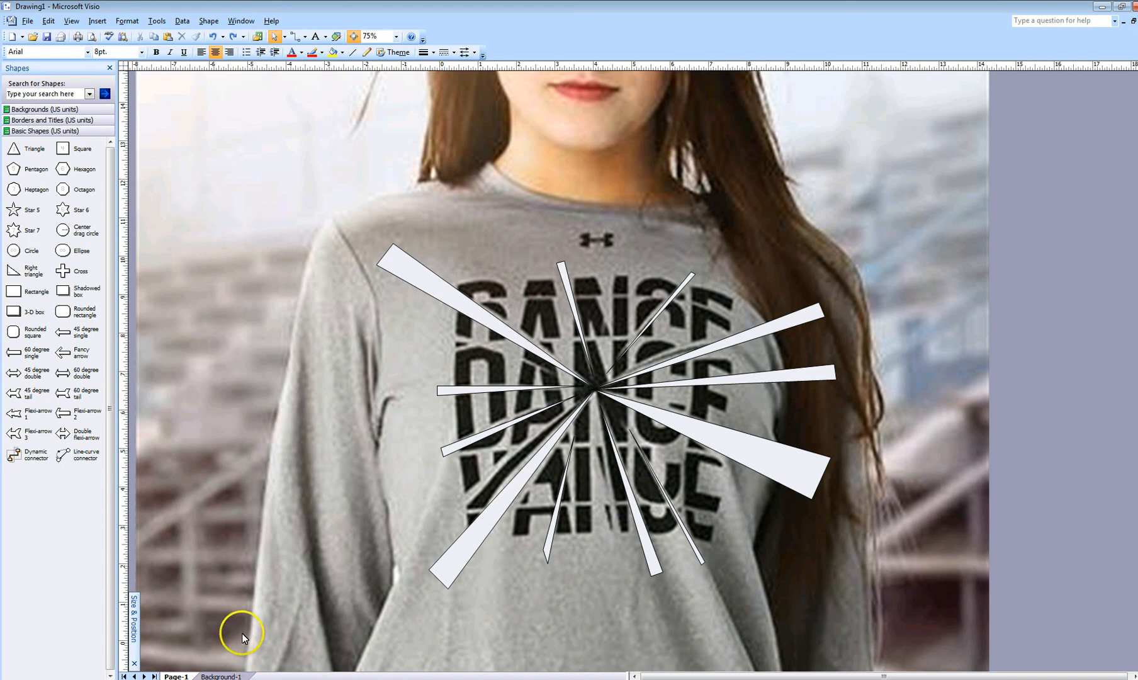
{"action": "mouse_move", "coordinate": [491, 492]}
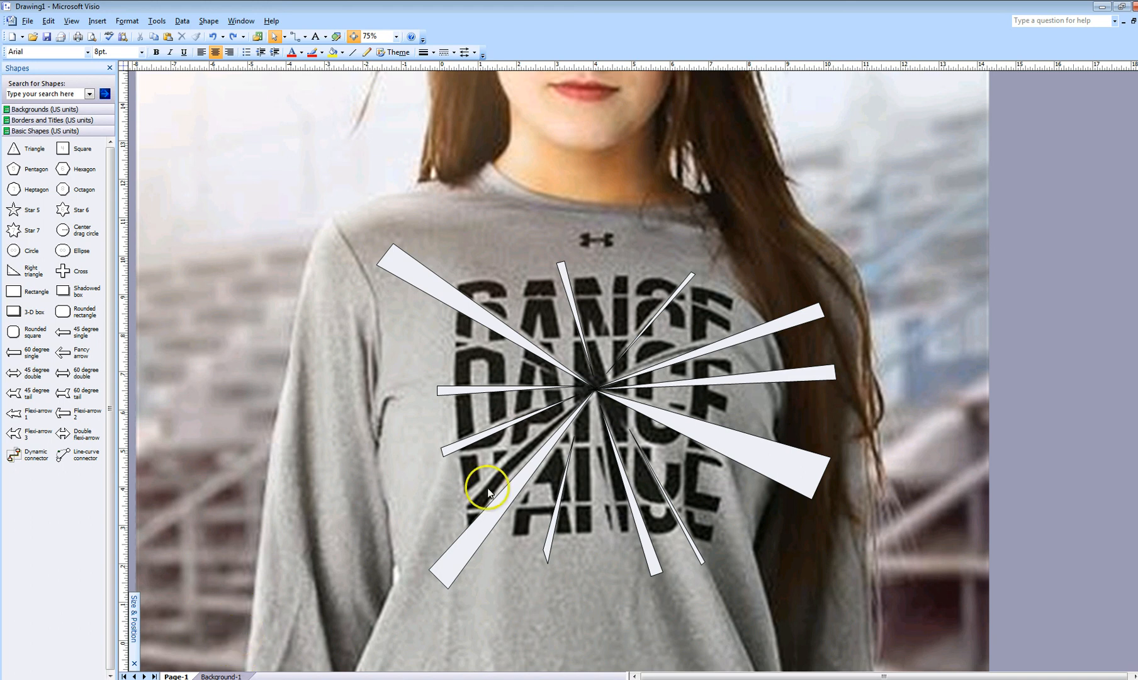
Select all the ray shapes radiating from the centre of the shirt design.
{"action": "left_click", "coordinate": [410, 274]}
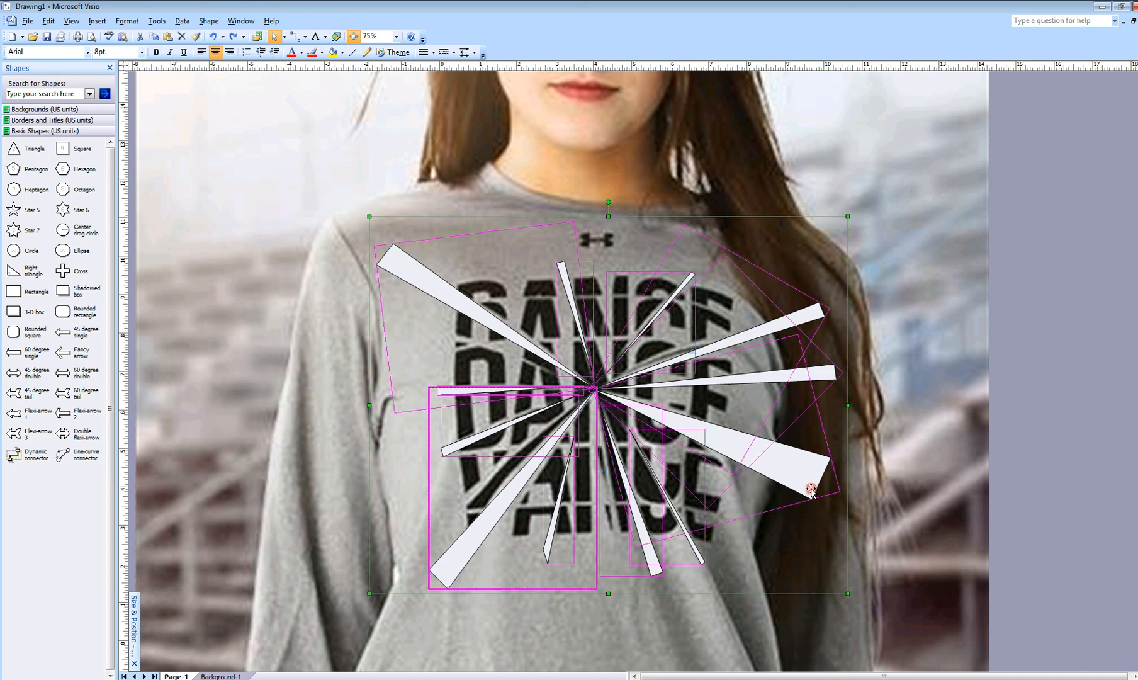
Set the selected rays' fill pattern to 00: None so only outlines remain.
{"action": "right_click", "coordinate": [812, 490]}
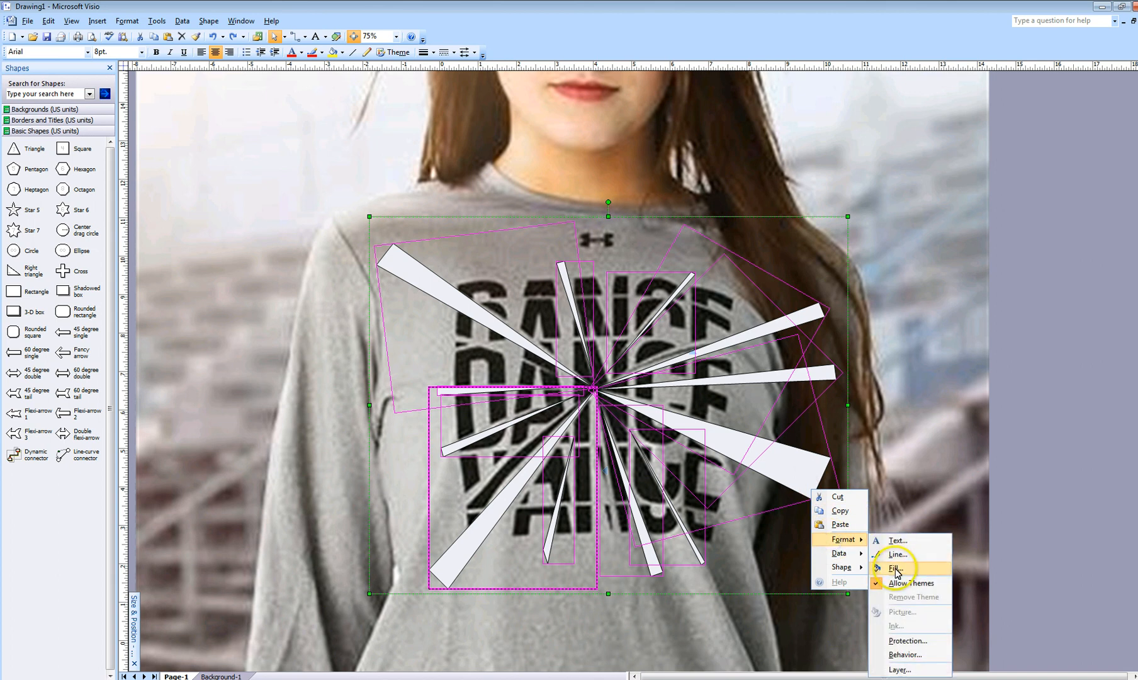
{"action": "left_click", "coordinate": [894, 568]}
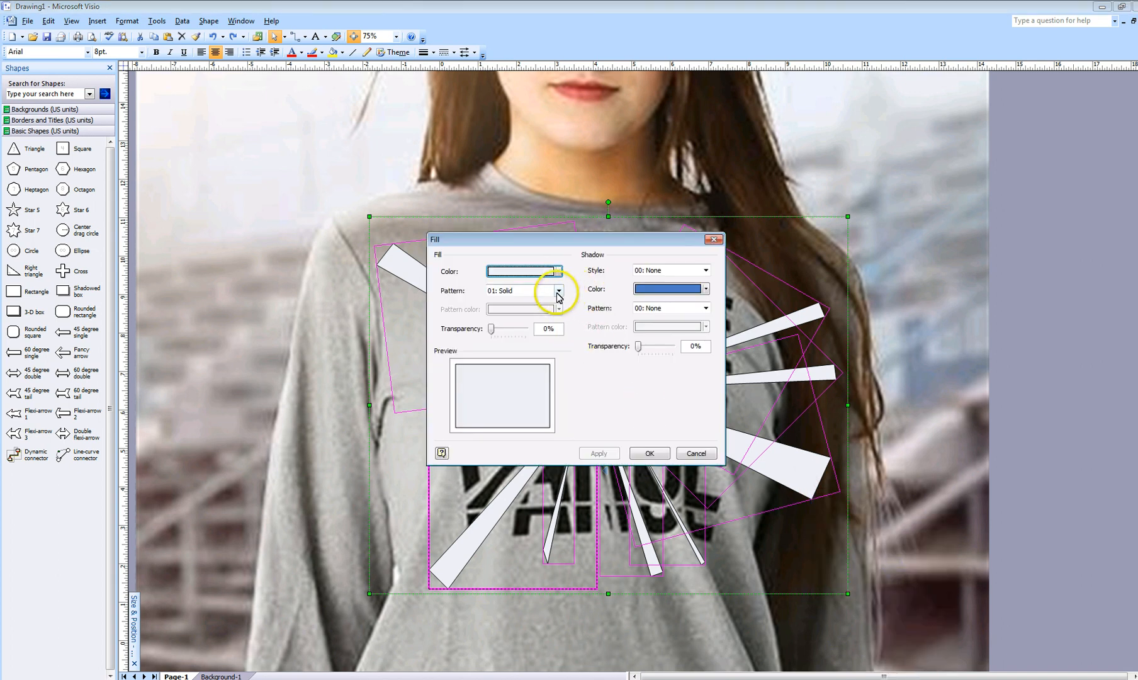
{"action": "left_click", "coordinate": [558, 291]}
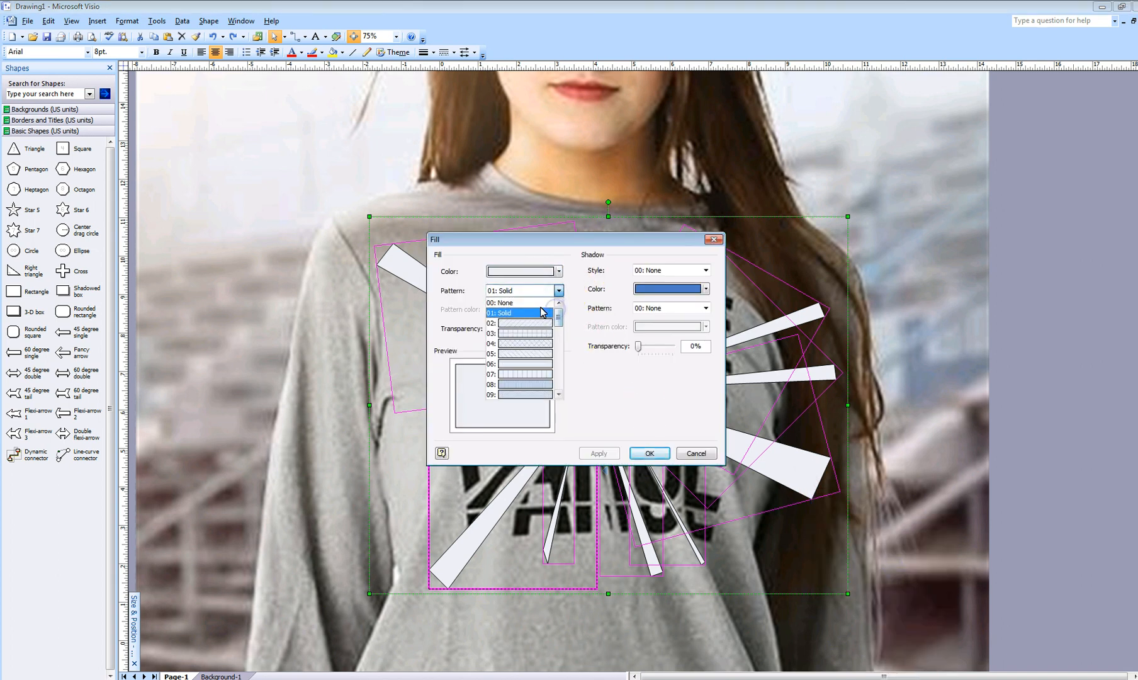
{"action": "left_click", "coordinate": [647, 453]}
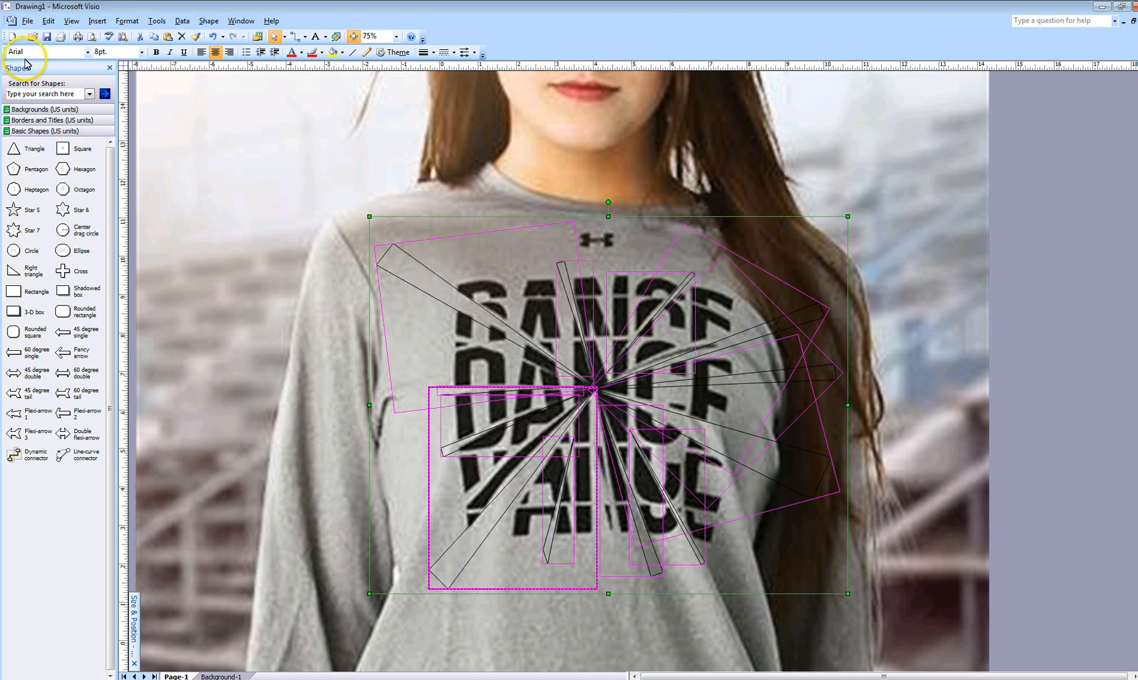
In Page Setup's Page Properties, set the page background to None, removing the shirt photo.
{"action": "left_click", "coordinate": [27, 20]}
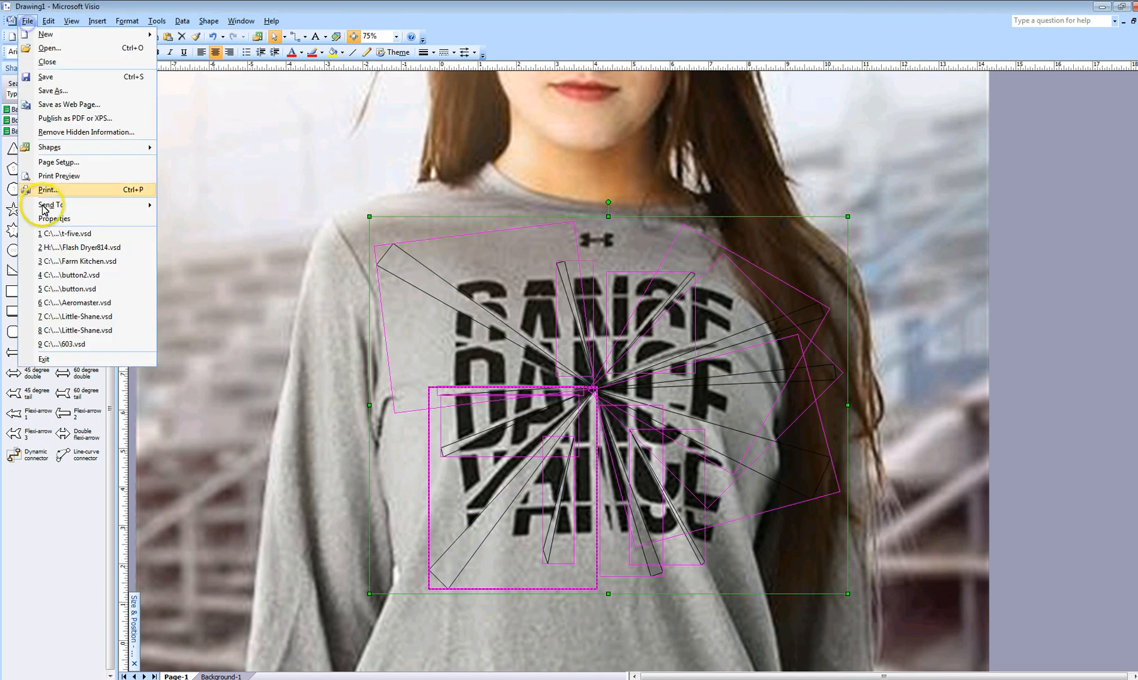
{"action": "left_click", "coordinate": [58, 163]}
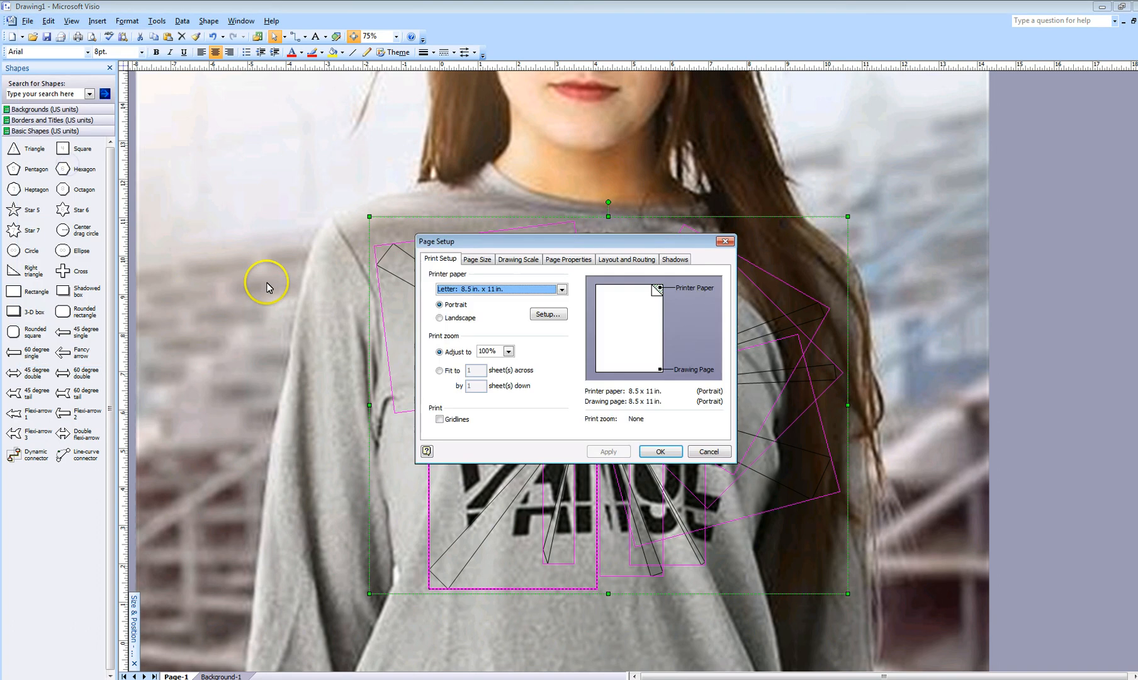
{"action": "left_click", "coordinate": [567, 259]}
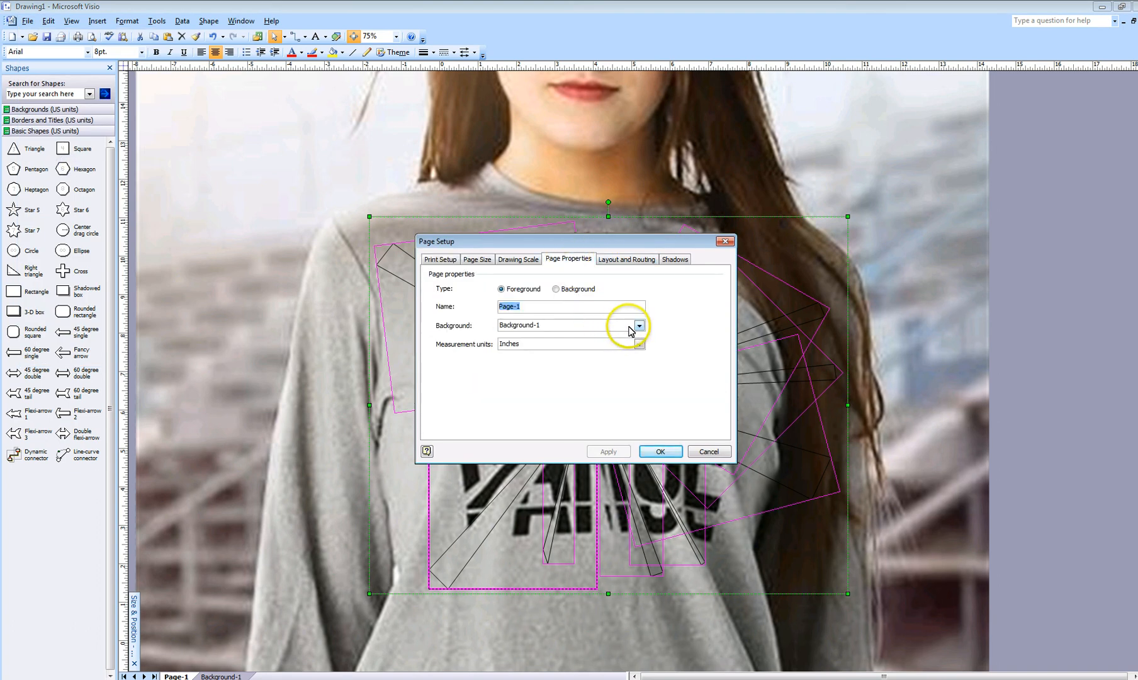
{"action": "left_click", "coordinate": [637, 325]}
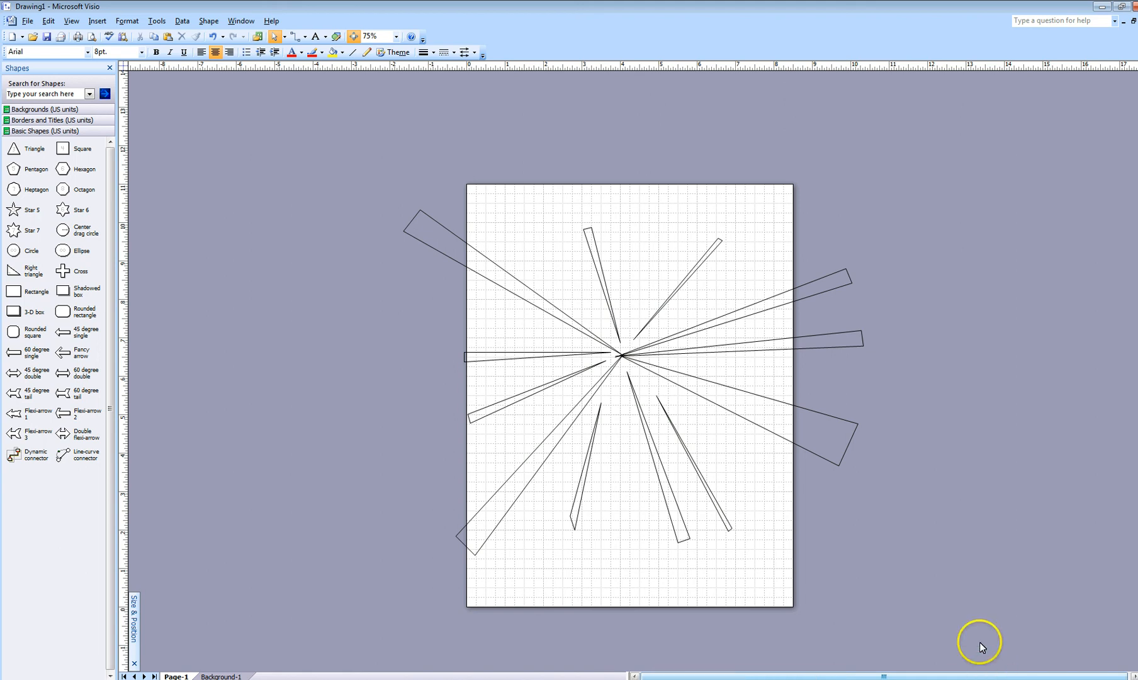
{"action": "mouse_move", "coordinate": [994, 652]}
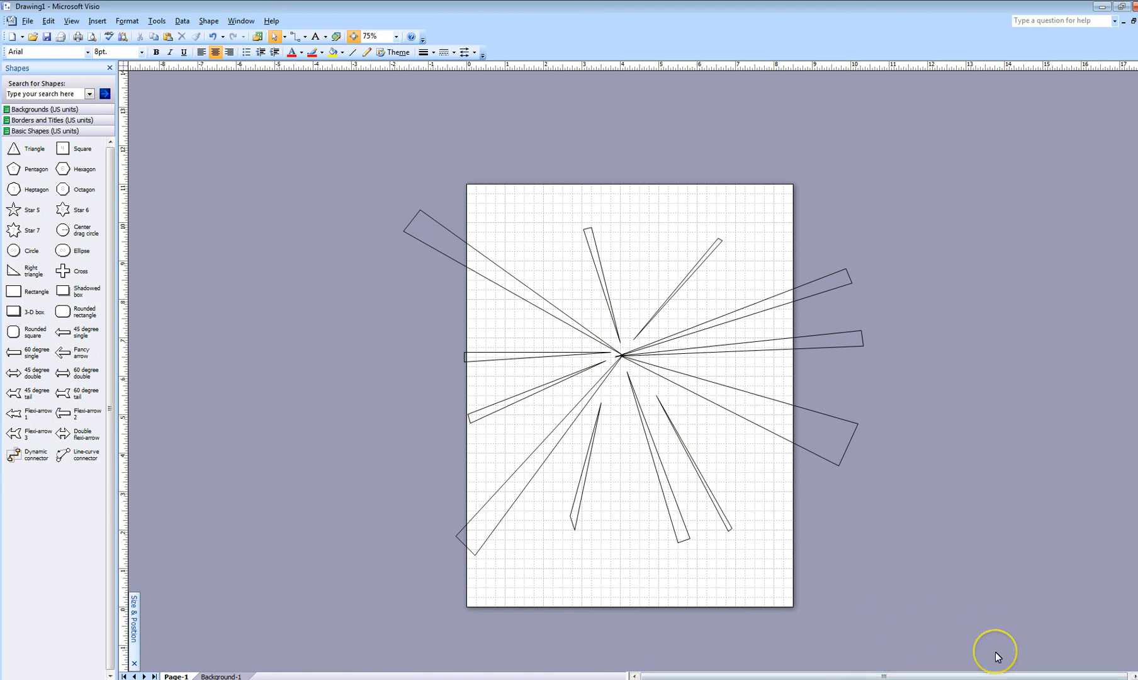
{"action": "mouse_move", "coordinate": [997, 657]}
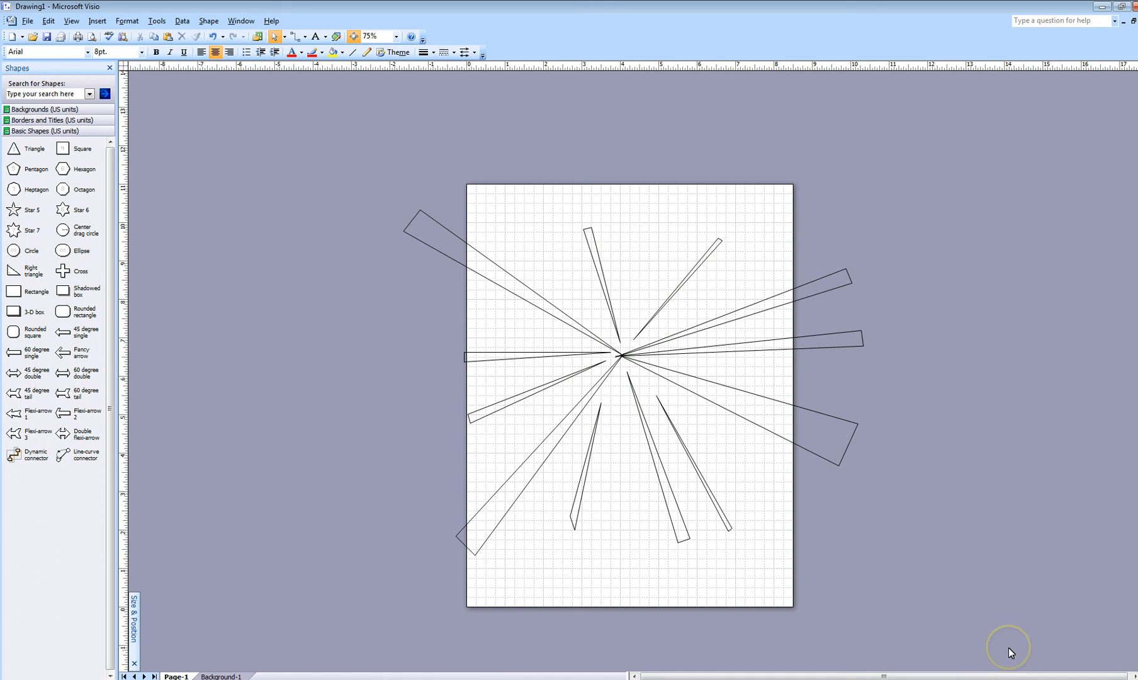
{"action": "mouse_move", "coordinate": [1010, 651]}
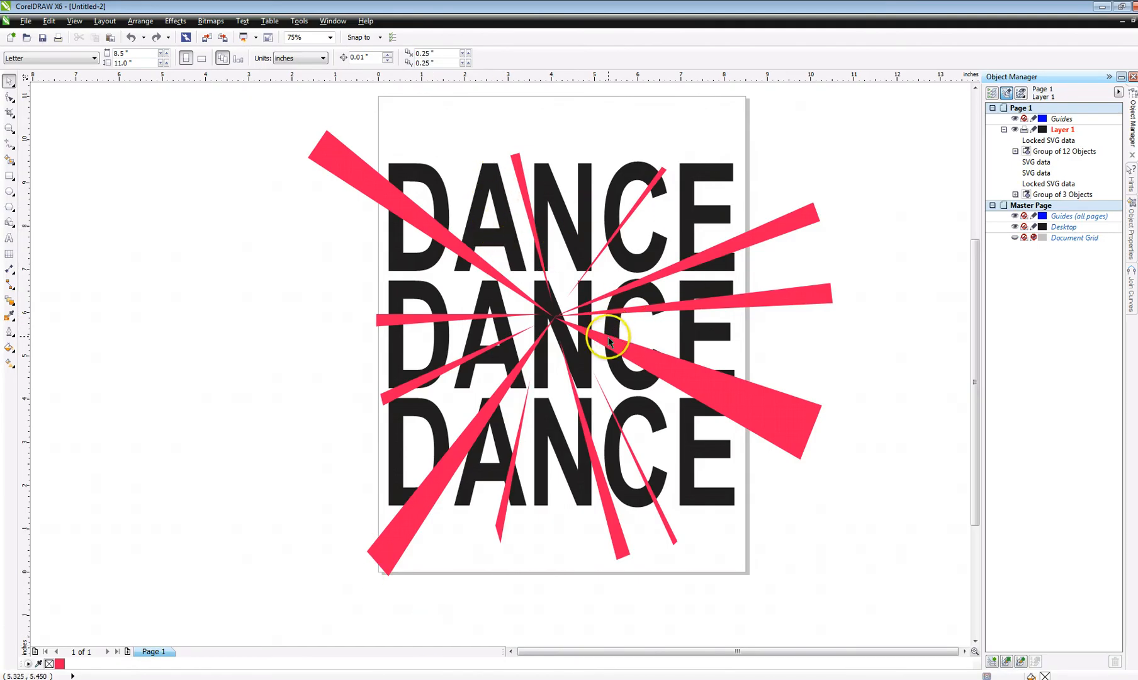
{"action": "mouse_move", "coordinate": [641, 267]}
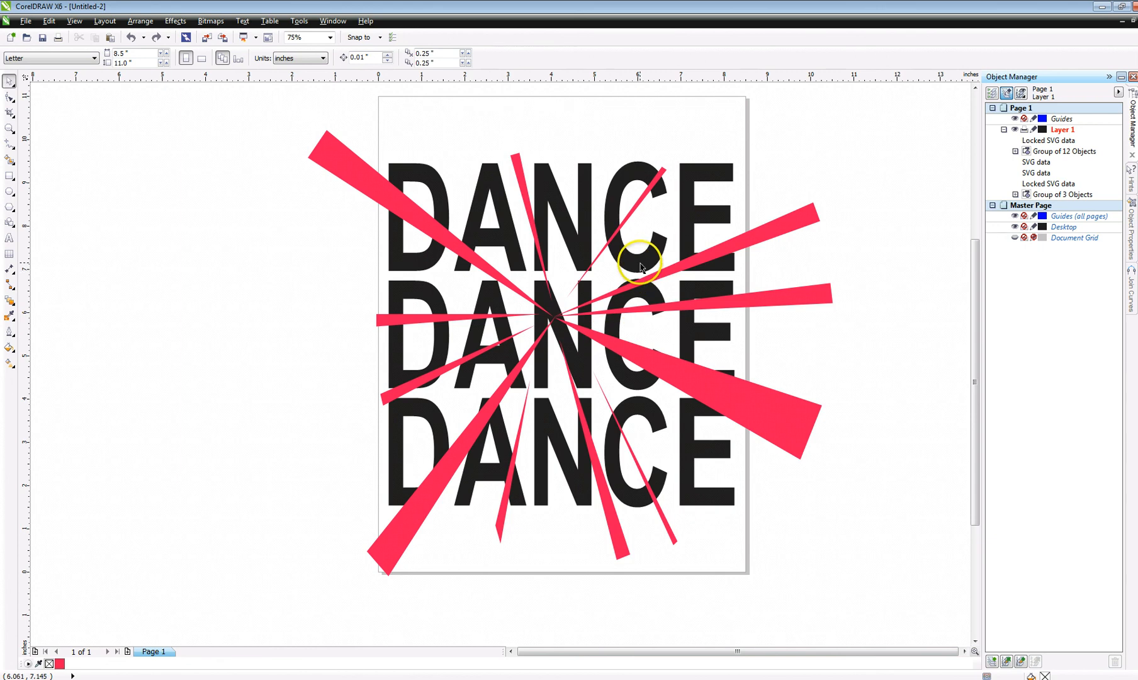
{"action": "left_click", "coordinate": [639, 263]}
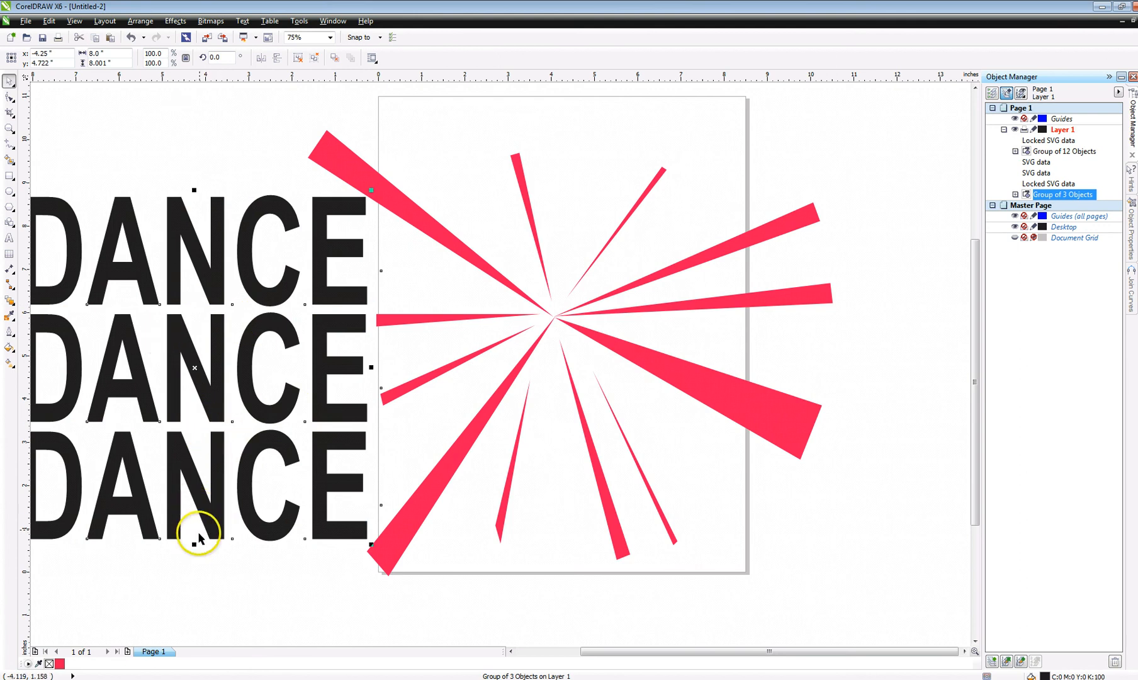
{"action": "mouse_move", "coordinate": [203, 559]}
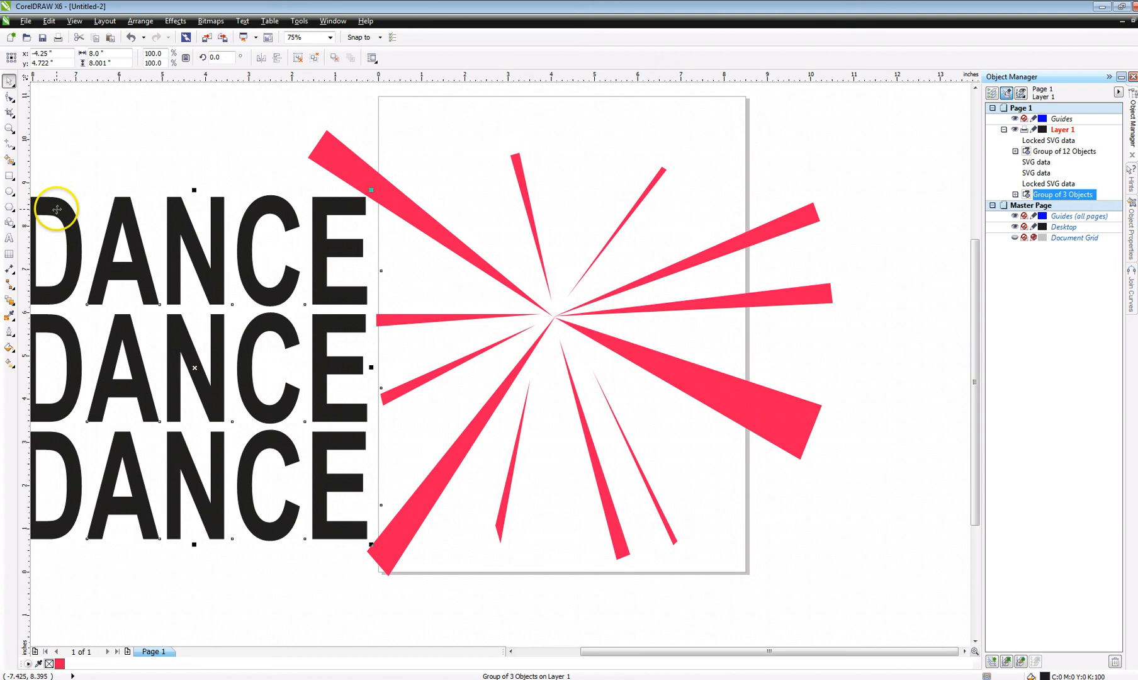
{"action": "mouse_move", "coordinate": [293, 249]}
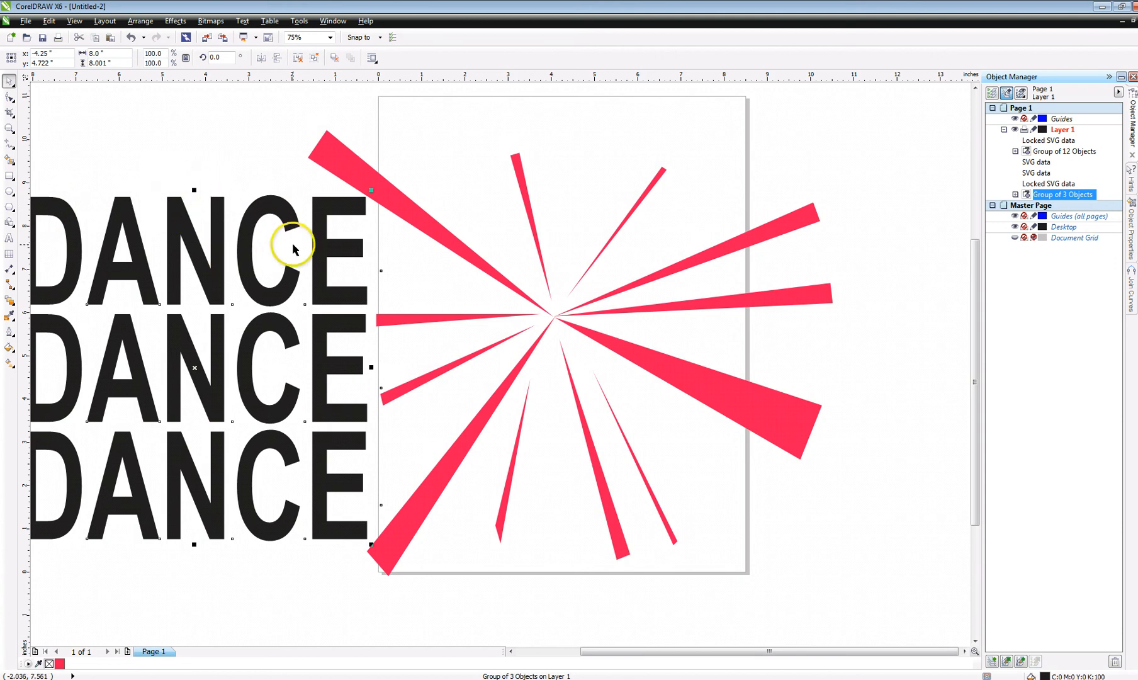
{"action": "mouse_move", "coordinate": [224, 420]}
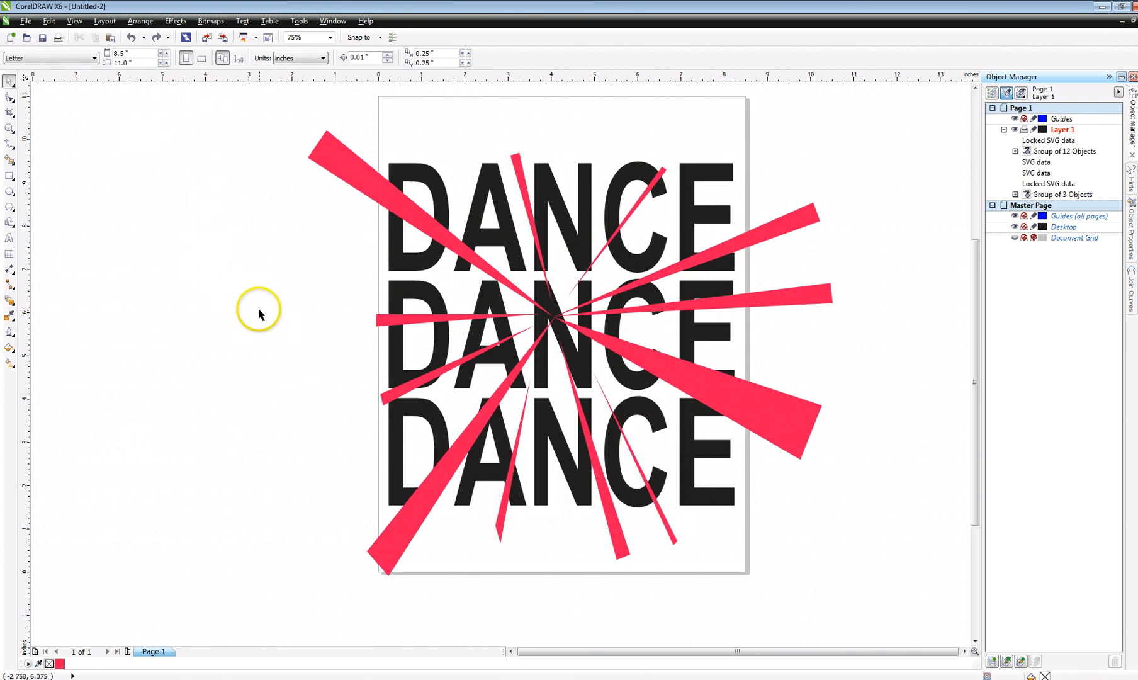
{"action": "mouse_move", "coordinate": [729, 398]}
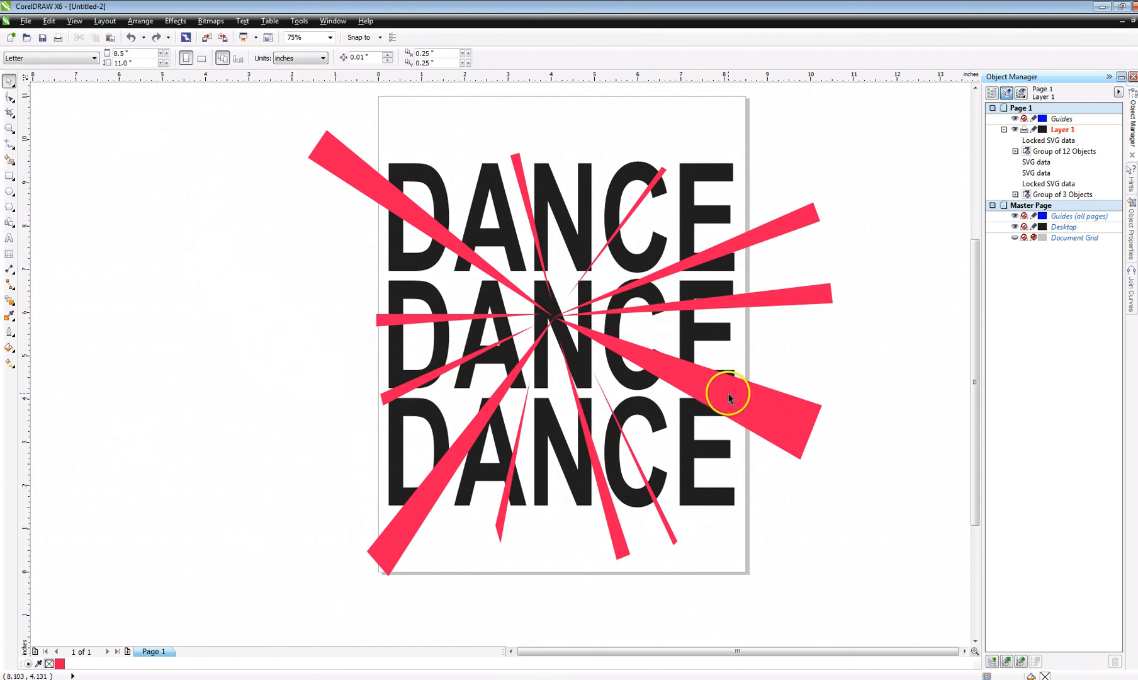
Place the group of 12 red rays inside the stacked DANCE text as a PowerClip.
{"action": "left_click", "coordinate": [728, 395]}
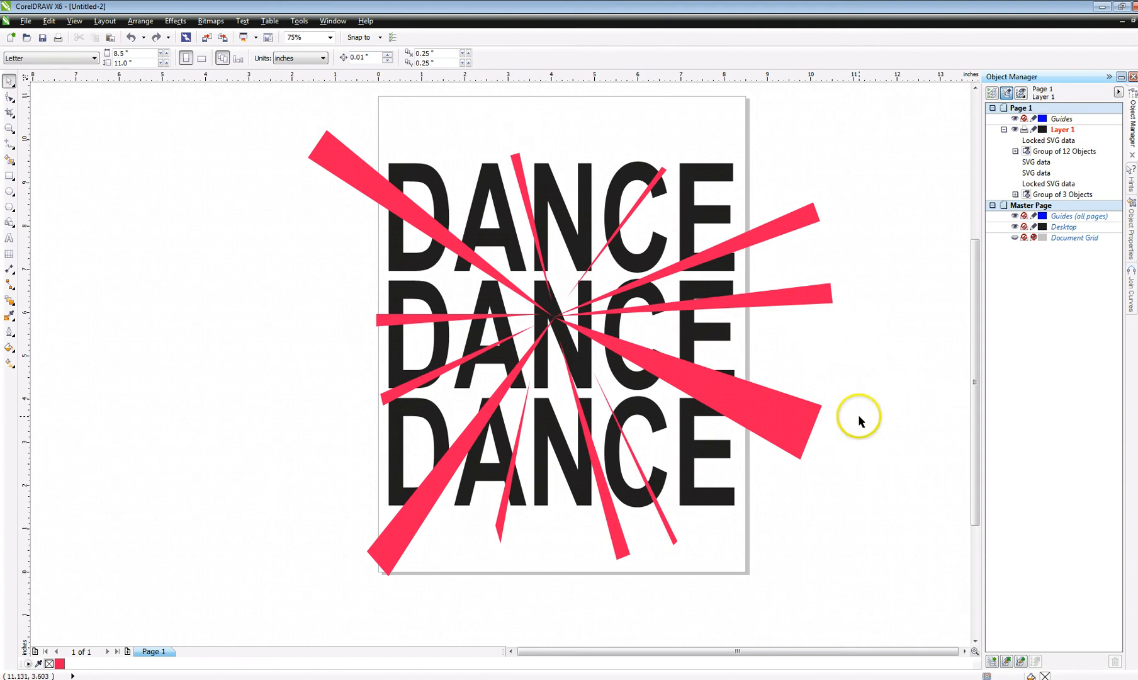
{"action": "mouse_move", "coordinate": [850, 424]}
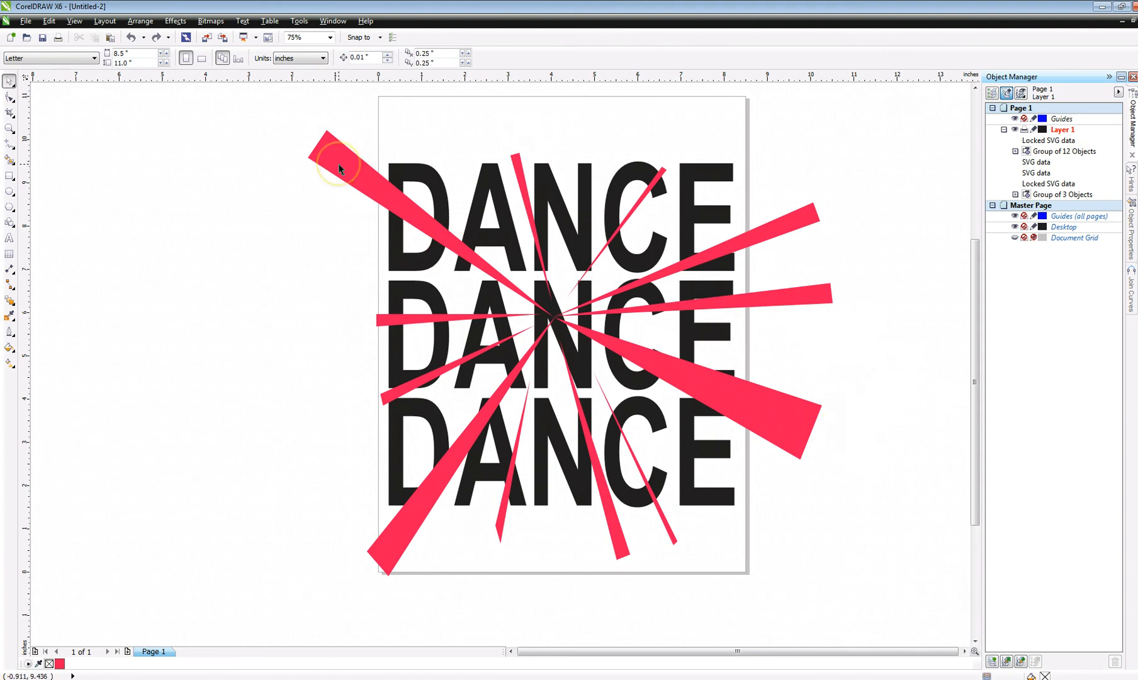
{"action": "left_click", "coordinate": [350, 172]}
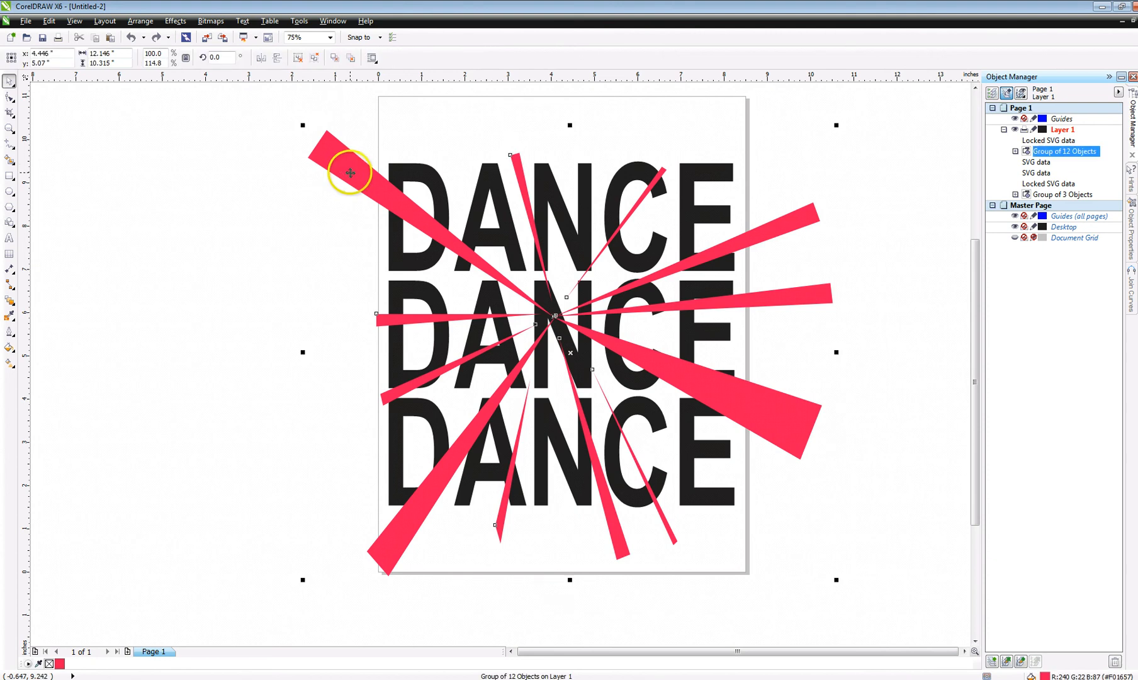
{"action": "left_click", "coordinate": [175, 20]}
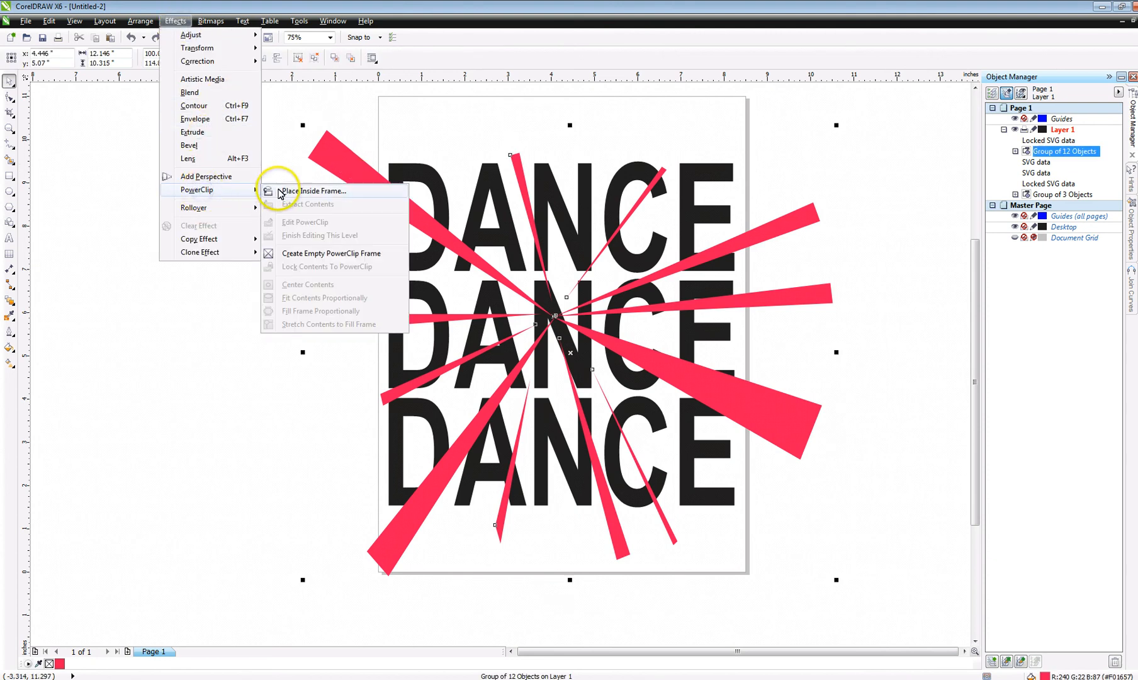
{"action": "left_click", "coordinate": [312, 191]}
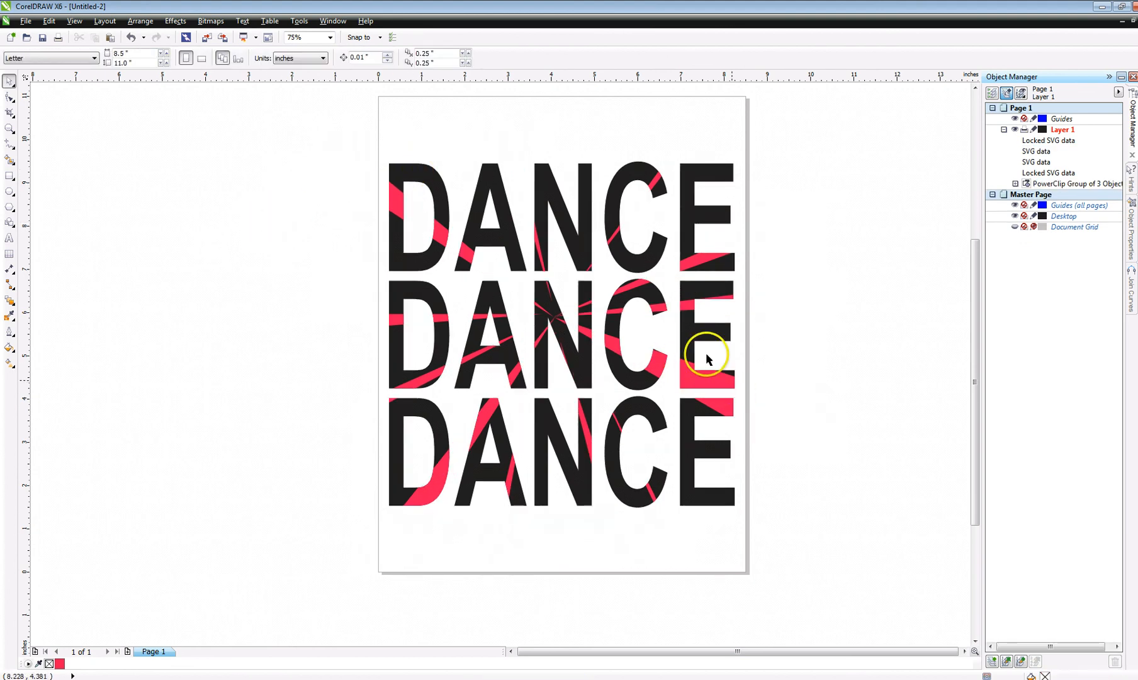
{"action": "mouse_move", "coordinate": [720, 390]}
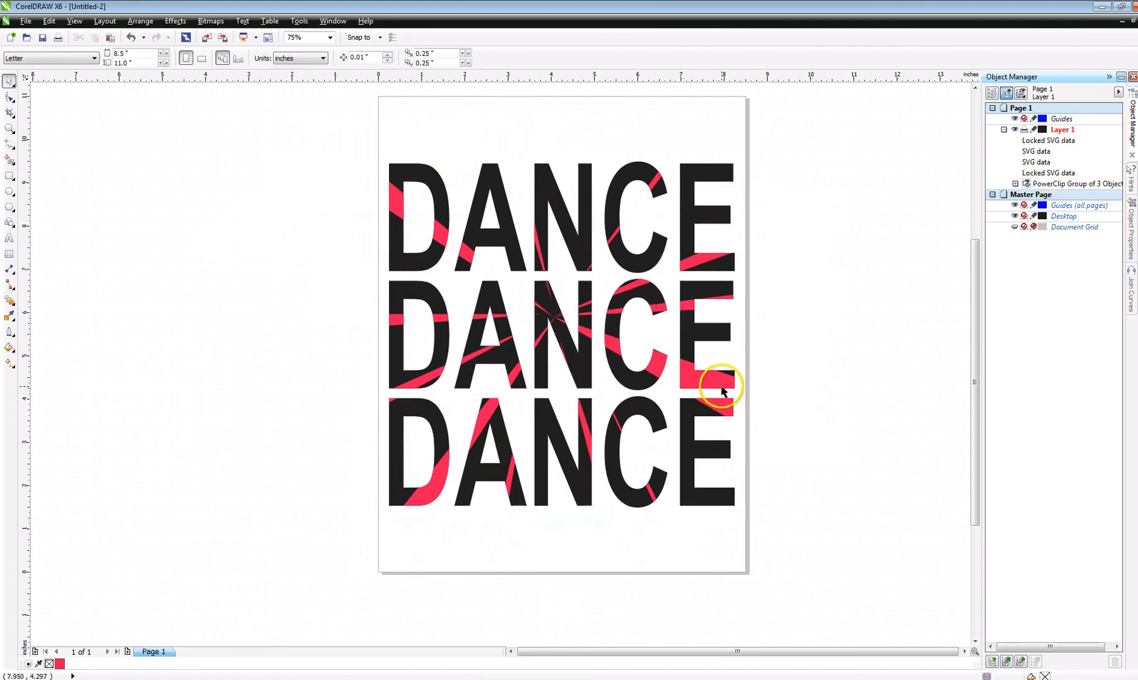
{"action": "mouse_move", "coordinate": [648, 320]}
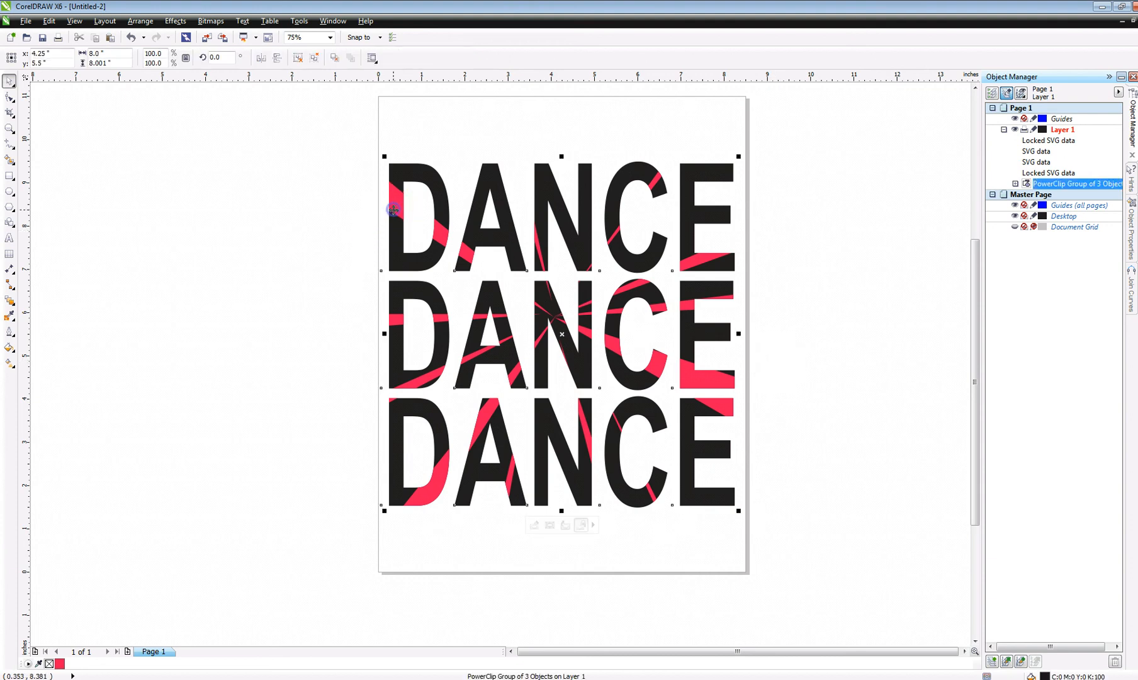
Bring up the Effects > PowerClip options for the selected clipped DANCE group.
{"action": "left_click", "coordinate": [175, 20]}
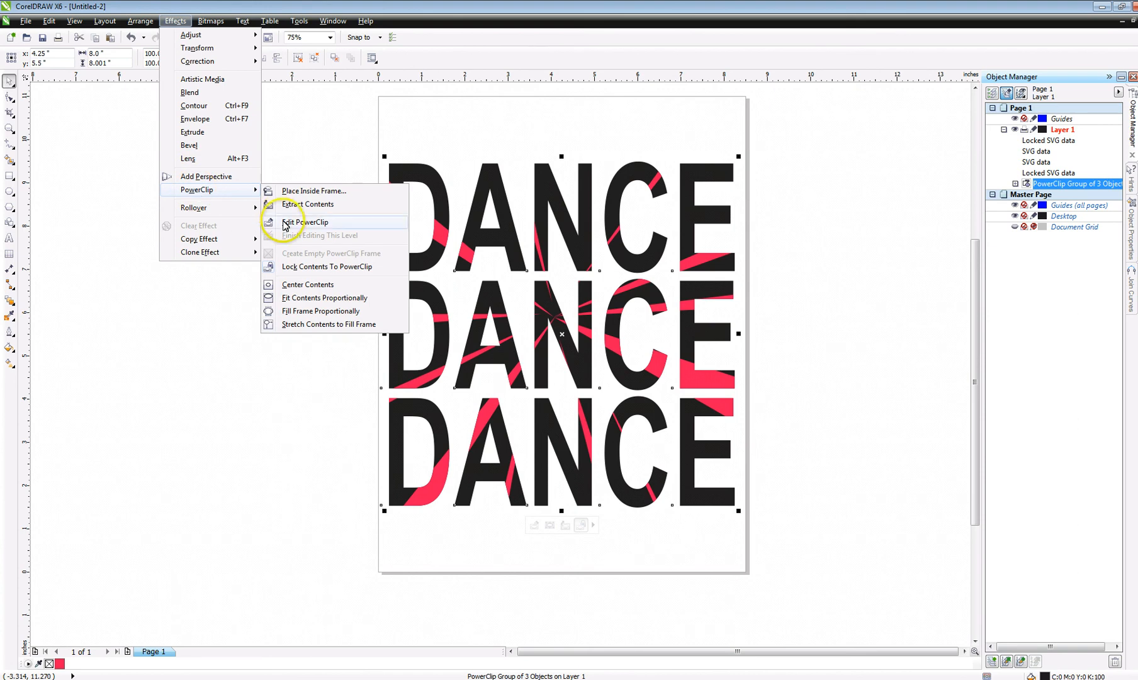
Edit the PowerClip contents and give the ray group a uniform white fill.
{"action": "left_click", "coordinate": [305, 222]}
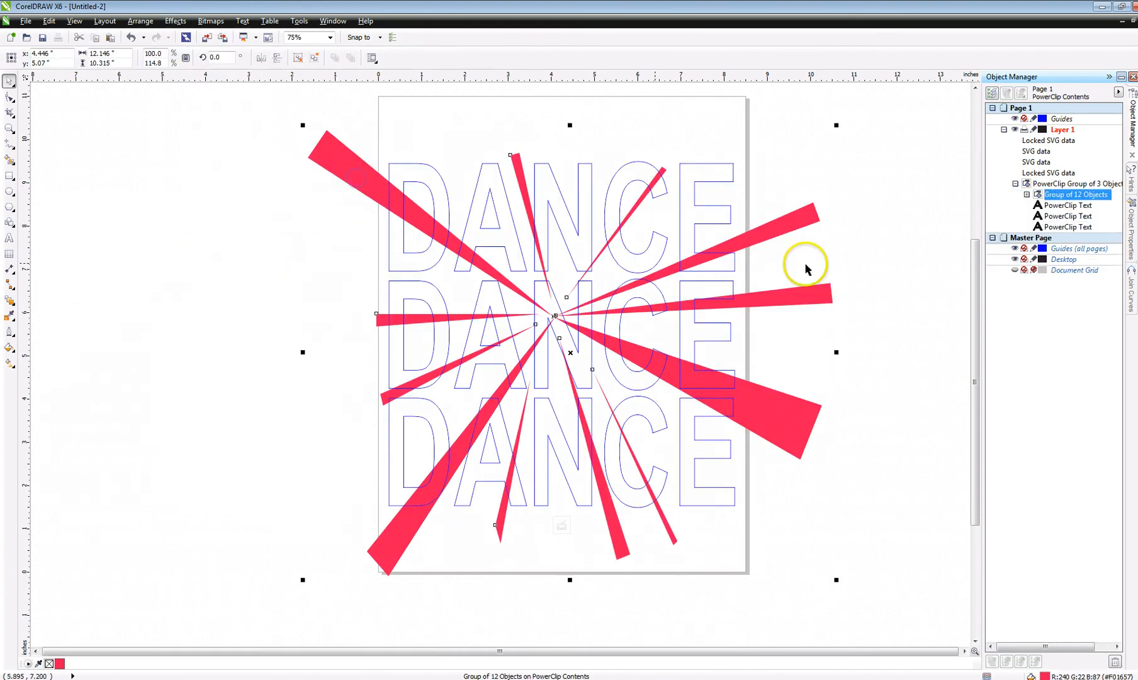
{"action": "mouse_move", "coordinate": [1004, 142]}
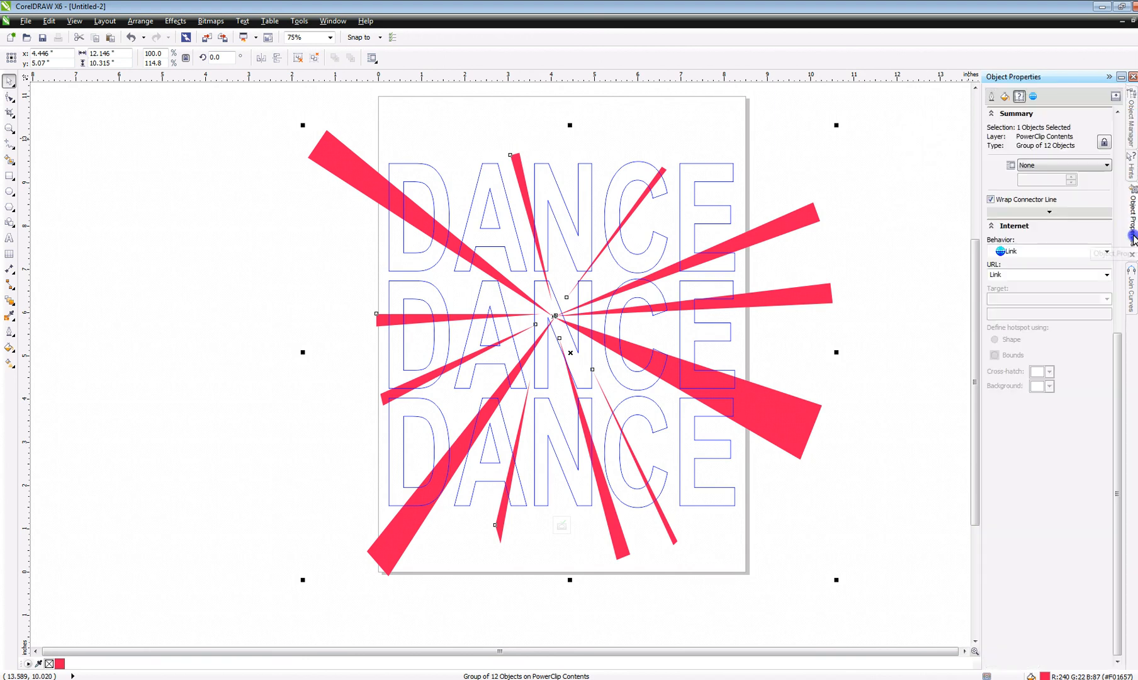
{"action": "left_click", "coordinate": [1003, 96]}
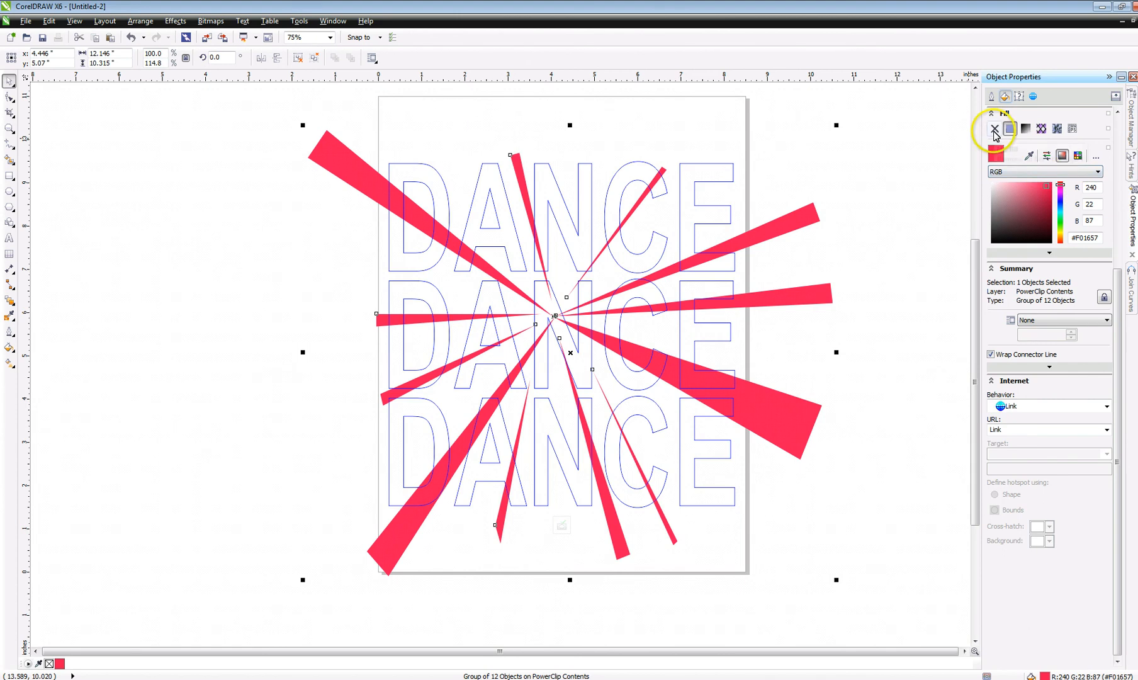
{"action": "left_click", "coordinate": [993, 130]}
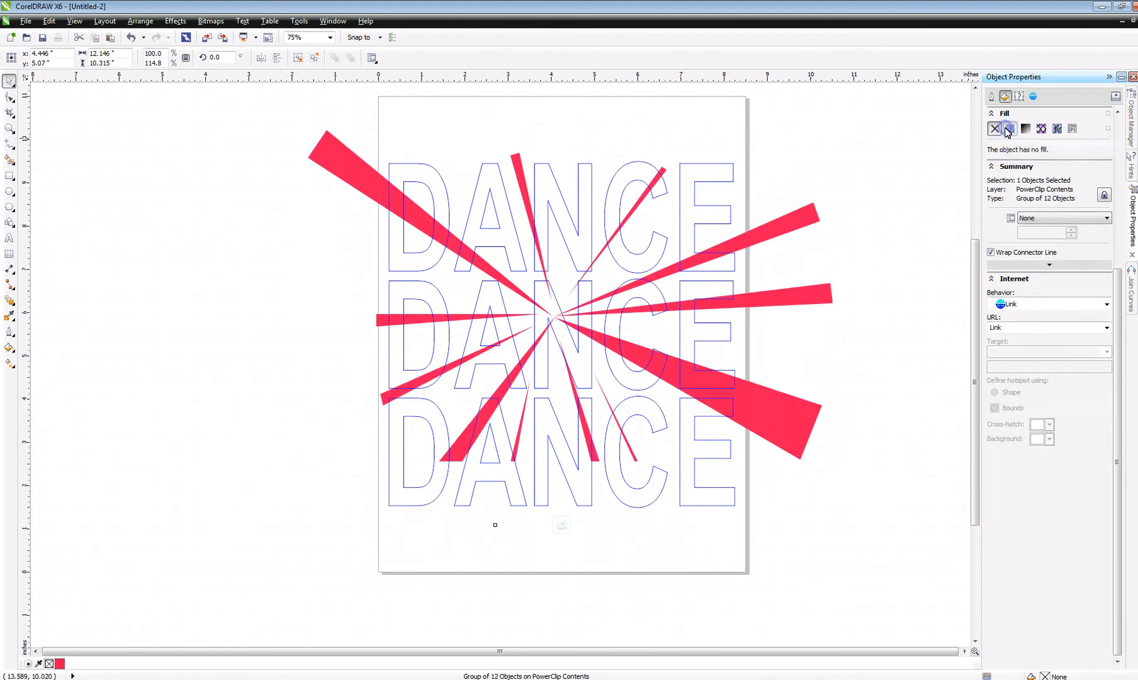
{"action": "left_click", "coordinate": [1009, 128]}
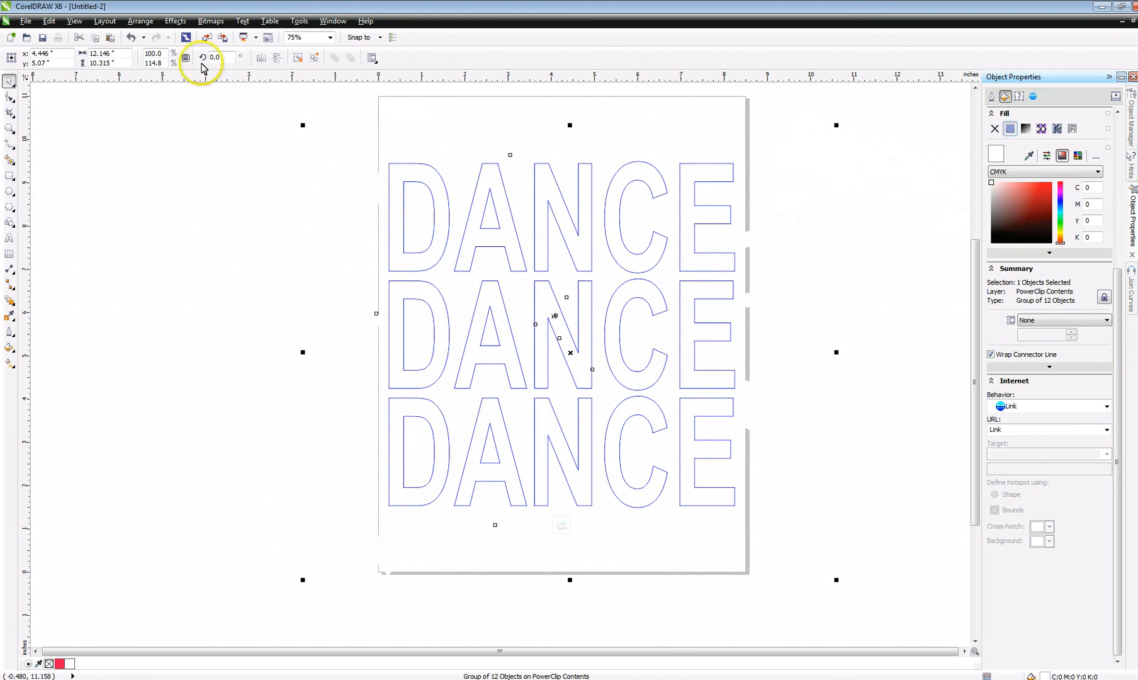
{"action": "left_click", "coordinate": [173, 20]}
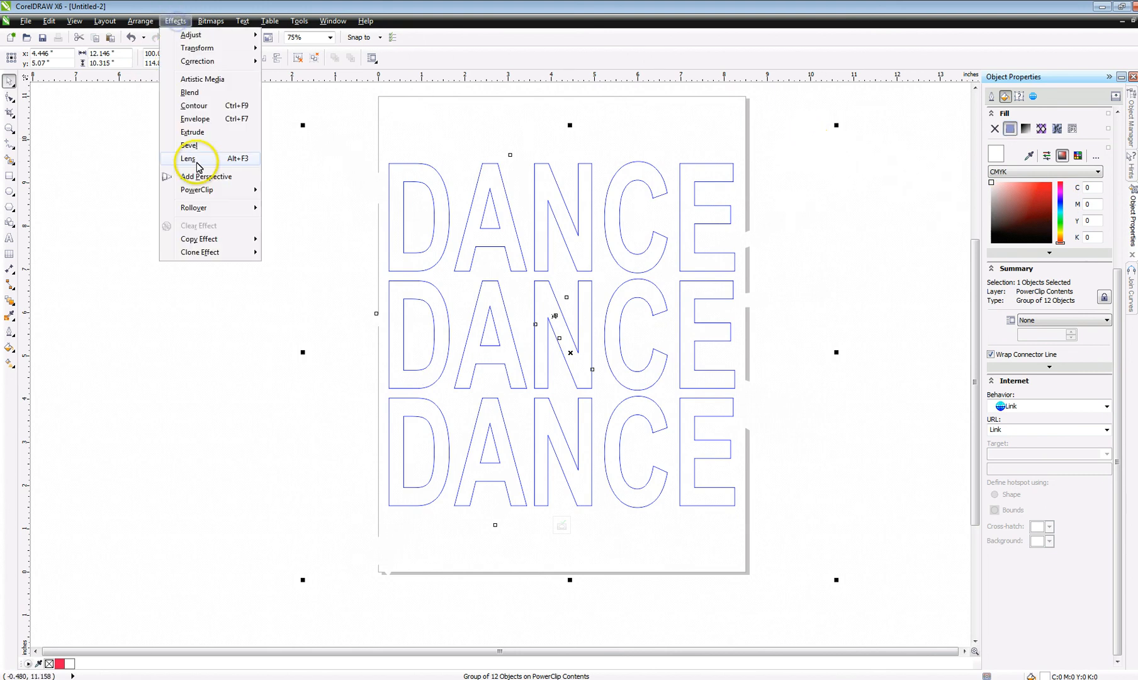
{"action": "mouse_move", "coordinate": [196, 189]}
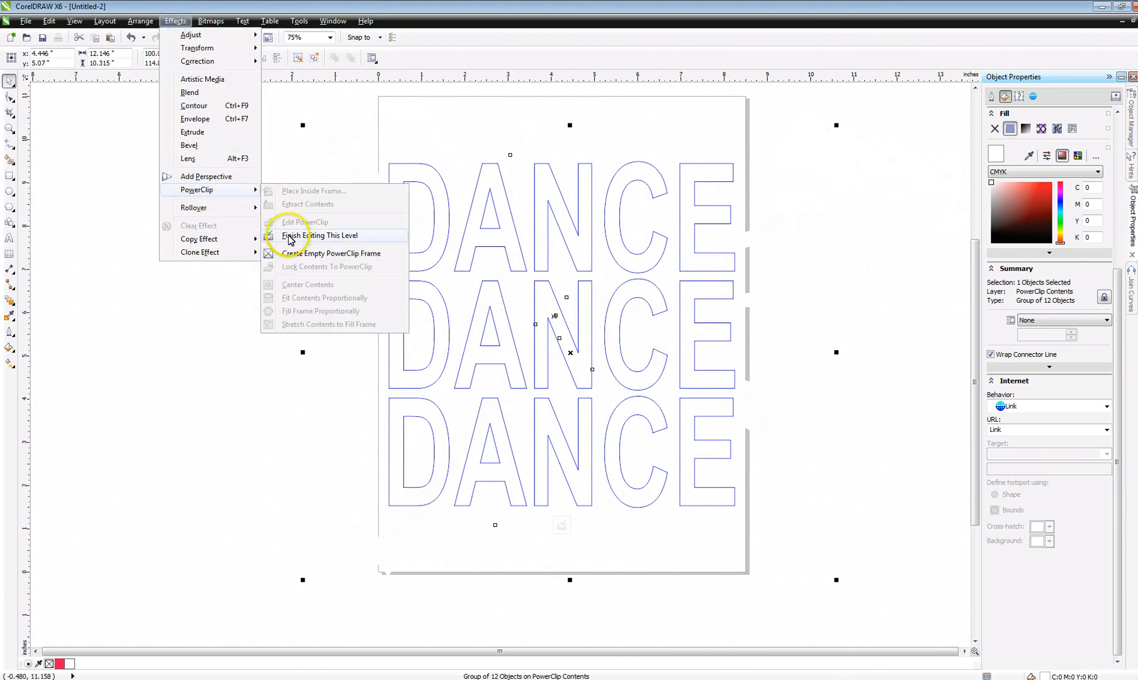
Finish editing this PowerClip level to show black DANCE letters sliced by white rays.
{"action": "left_click", "coordinate": [318, 235]}
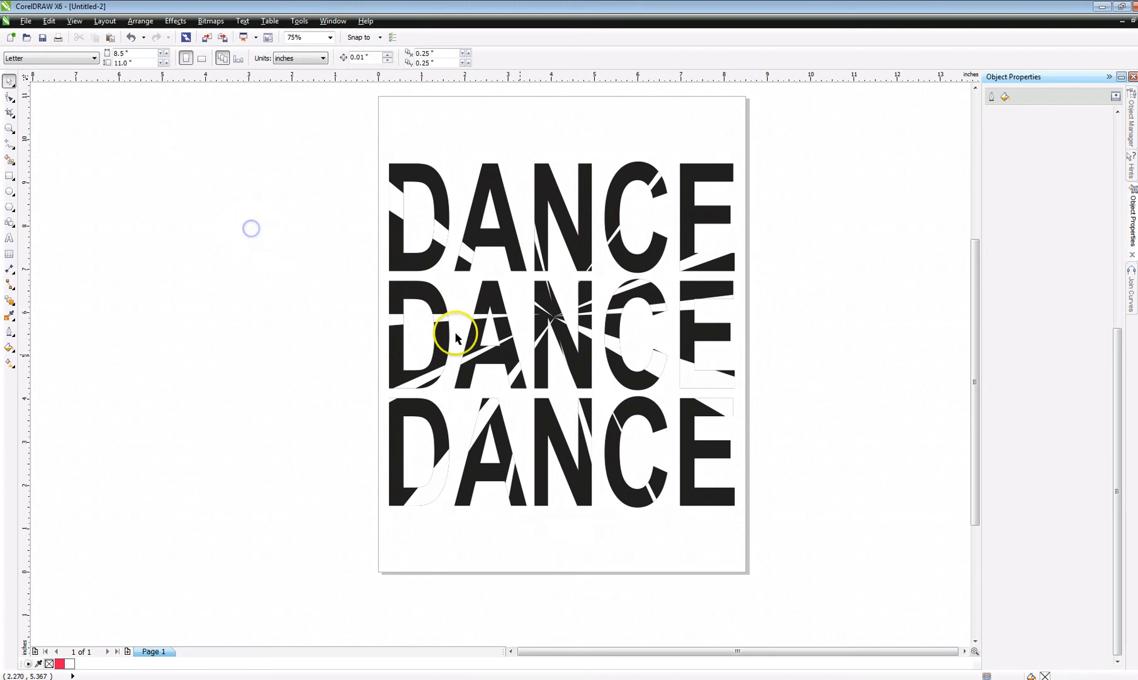
{"action": "mouse_move", "coordinate": [677, 376]}
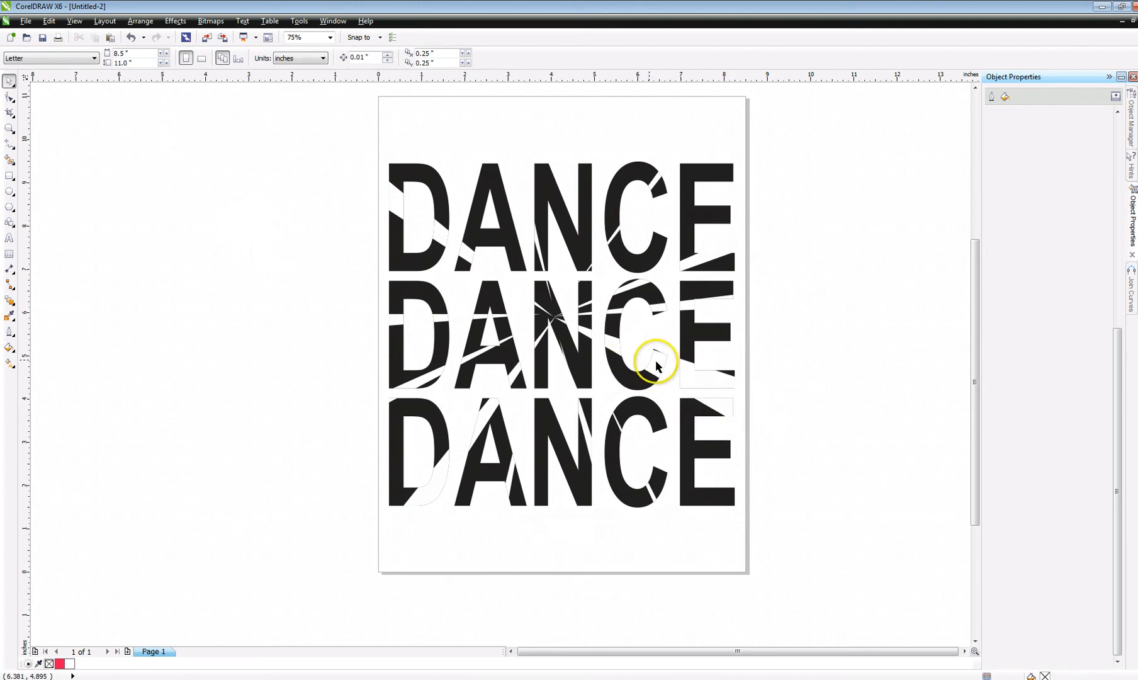
{"action": "mouse_move", "coordinate": [313, 168]}
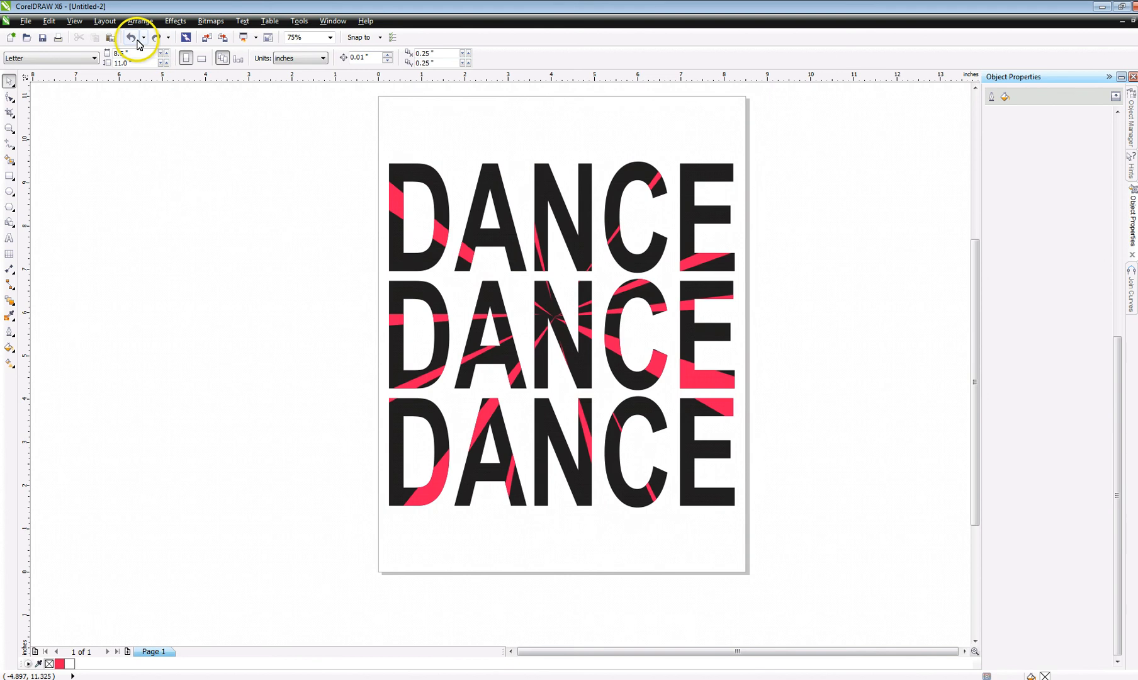
Undo back to the loose red ray group sitting over the black DANCE text.
{"action": "left_click", "coordinate": [130, 37]}
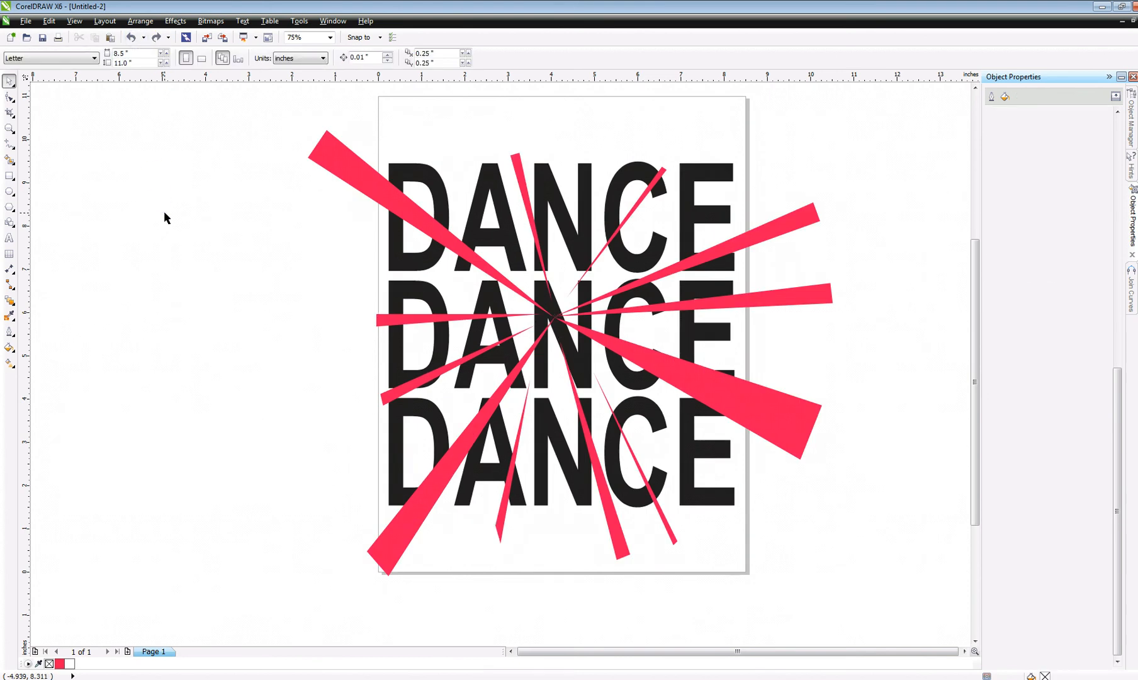
{"action": "mouse_move", "coordinate": [267, 246]}
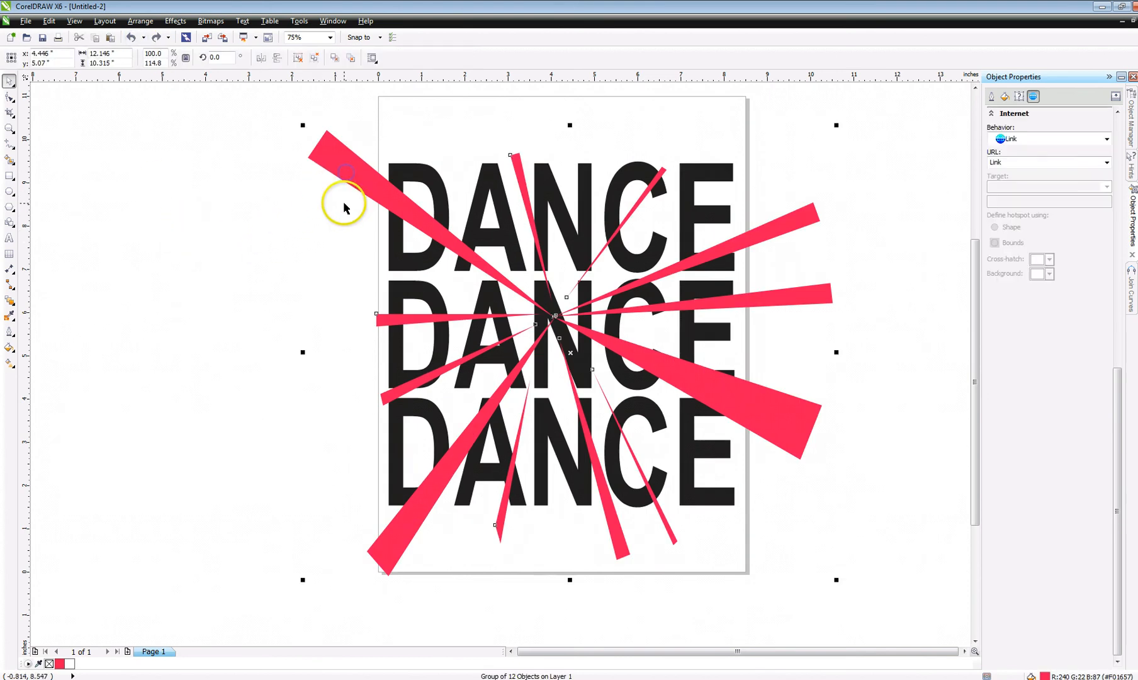
{"action": "mouse_move", "coordinate": [418, 185]}
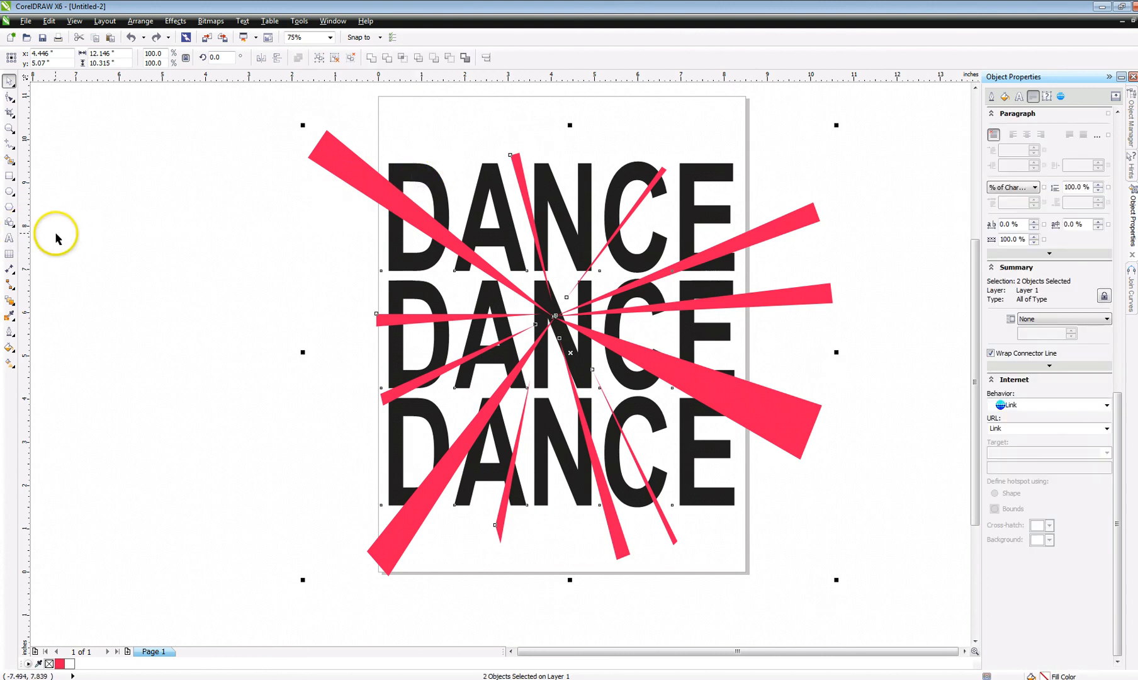
{"action": "mouse_move", "coordinate": [373, 78]}
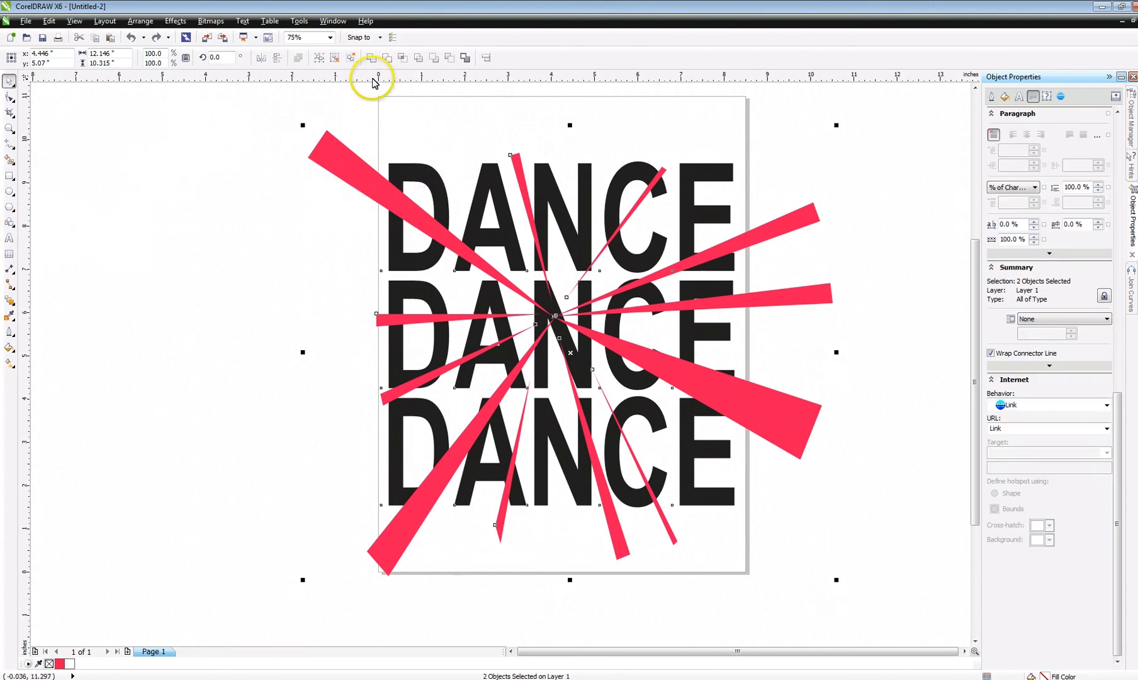
{"action": "mouse_move", "coordinate": [386, 58]}
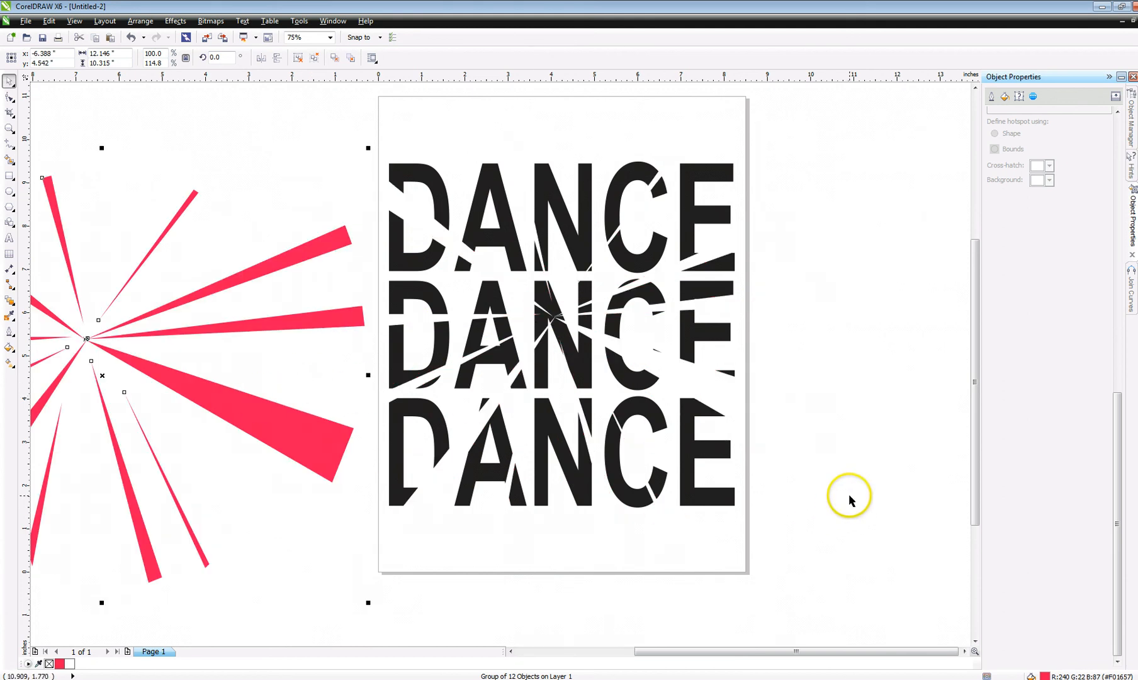
{"action": "mouse_move", "coordinate": [830, 439]}
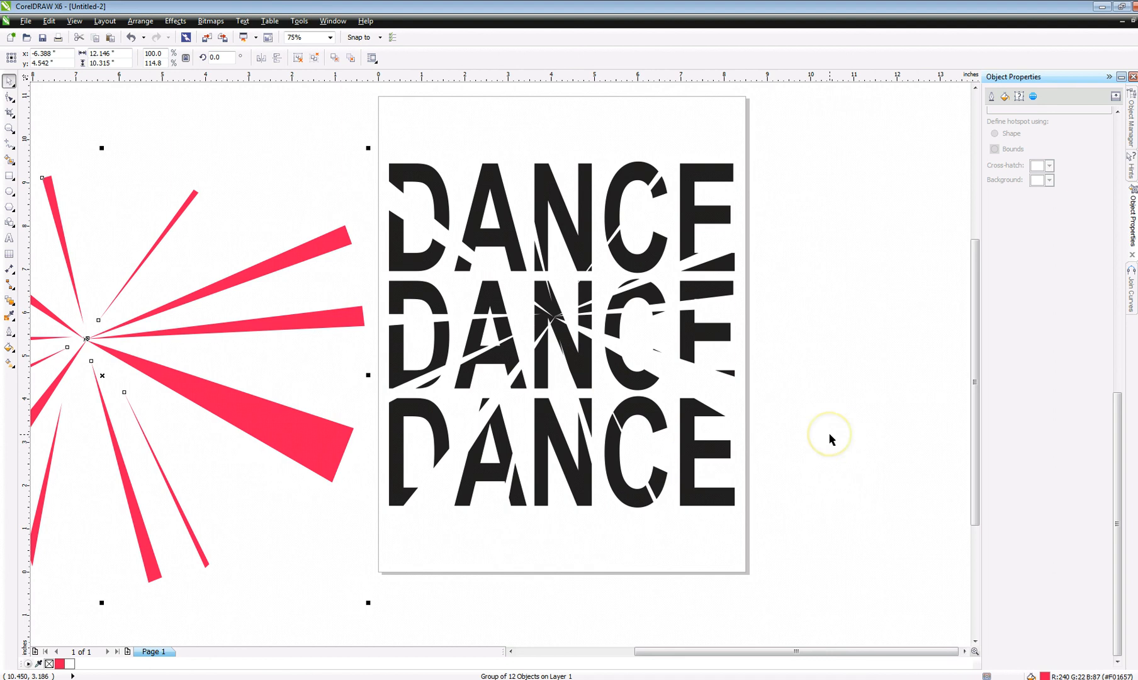
{"action": "mouse_move", "coordinate": [244, 530]}
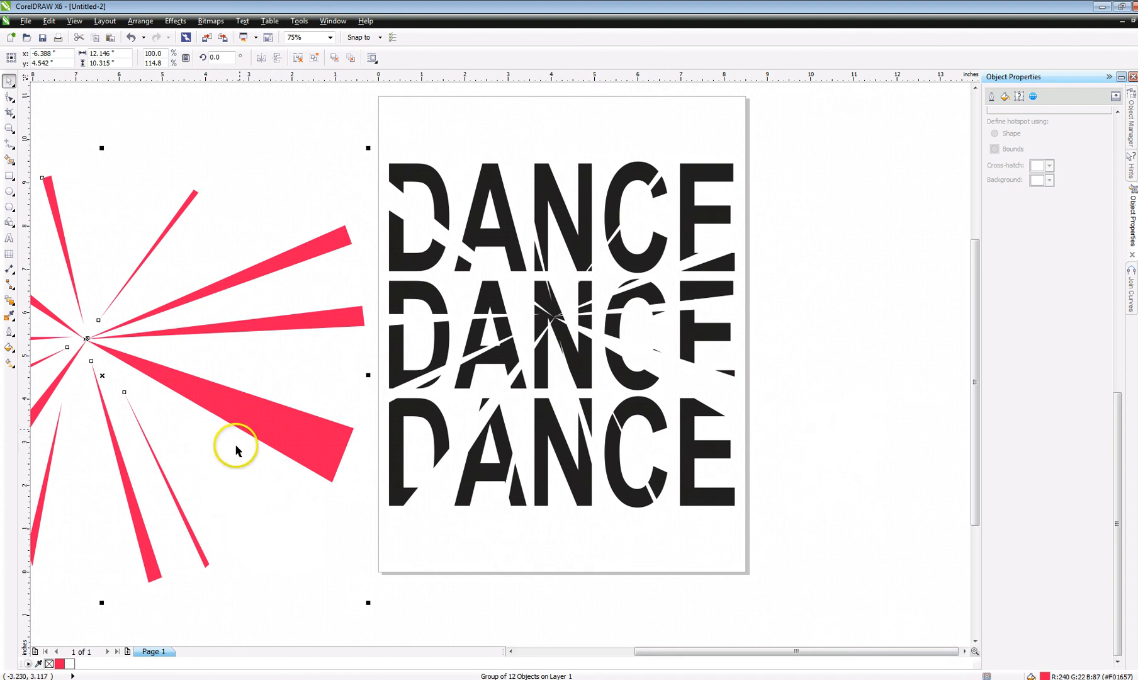
{"action": "mouse_move", "coordinate": [276, 540]}
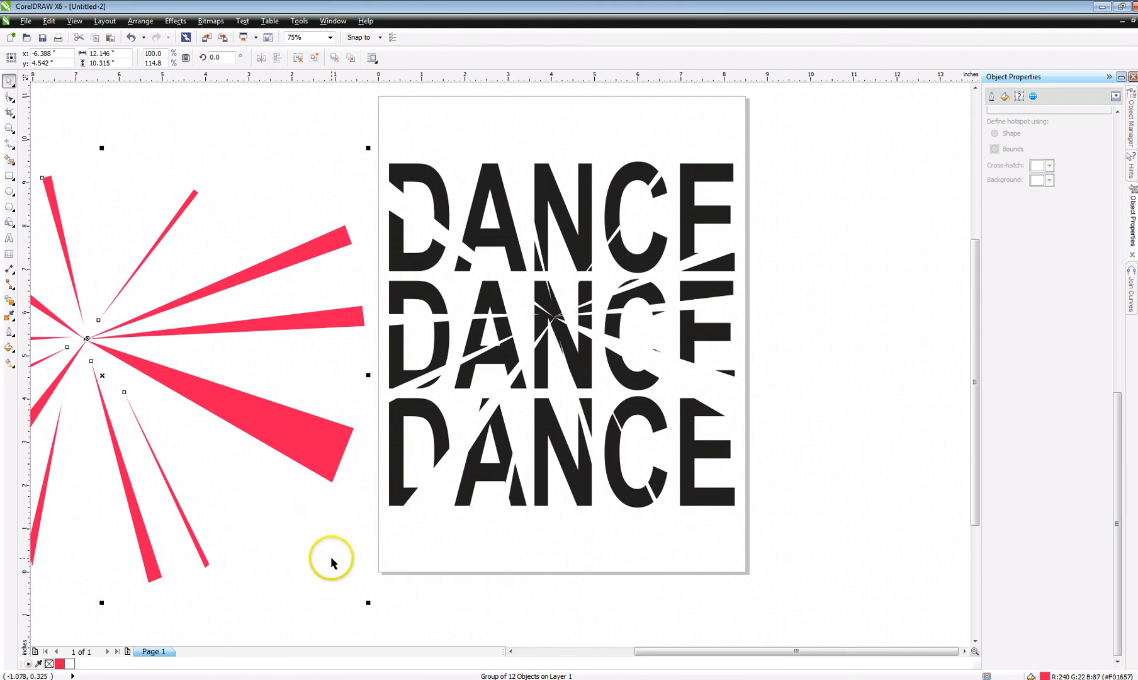
{"action": "mouse_move", "coordinate": [419, 607]}
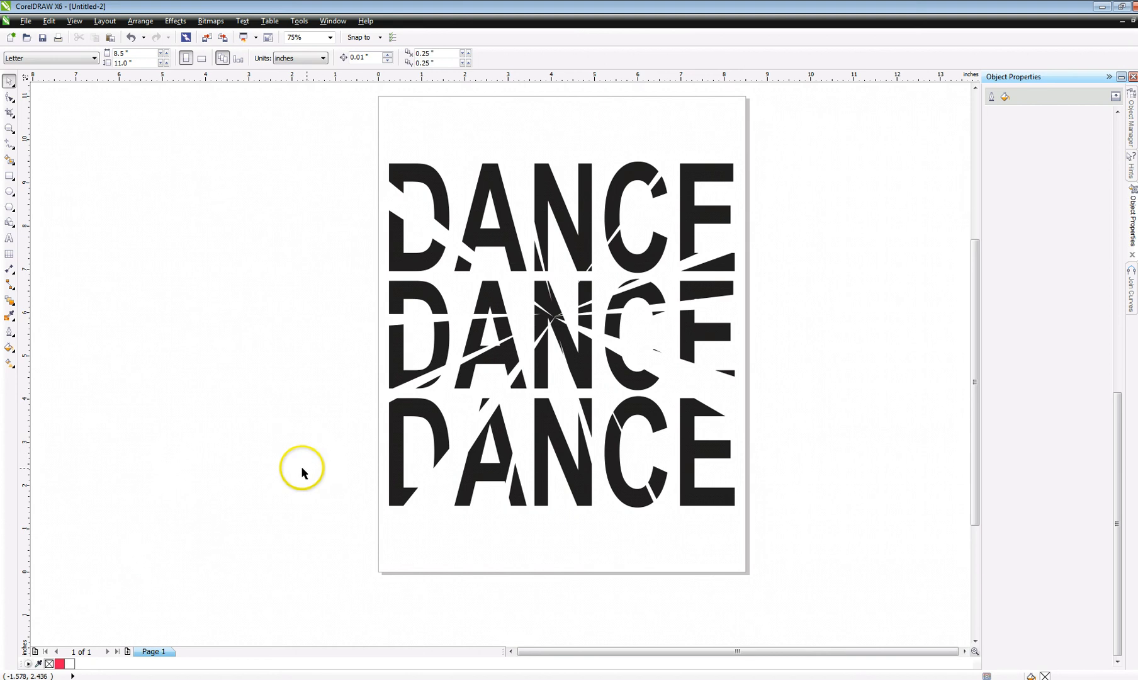
{"action": "mouse_move", "coordinate": [283, 500]}
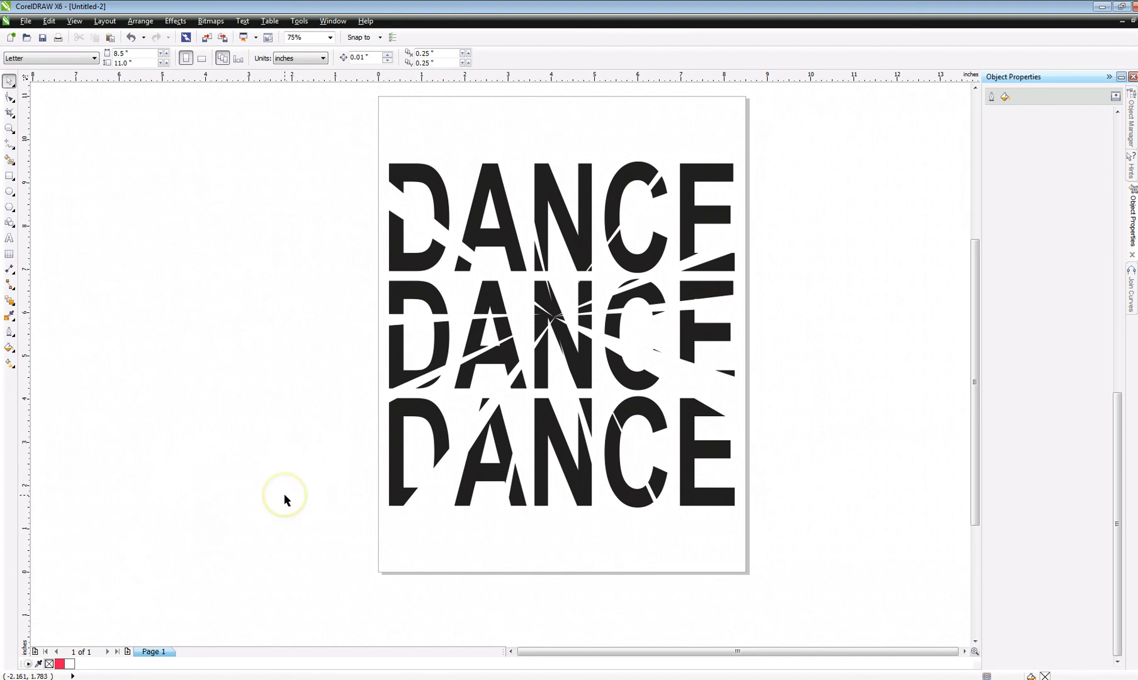
{"action": "mouse_move", "coordinate": [285, 501]}
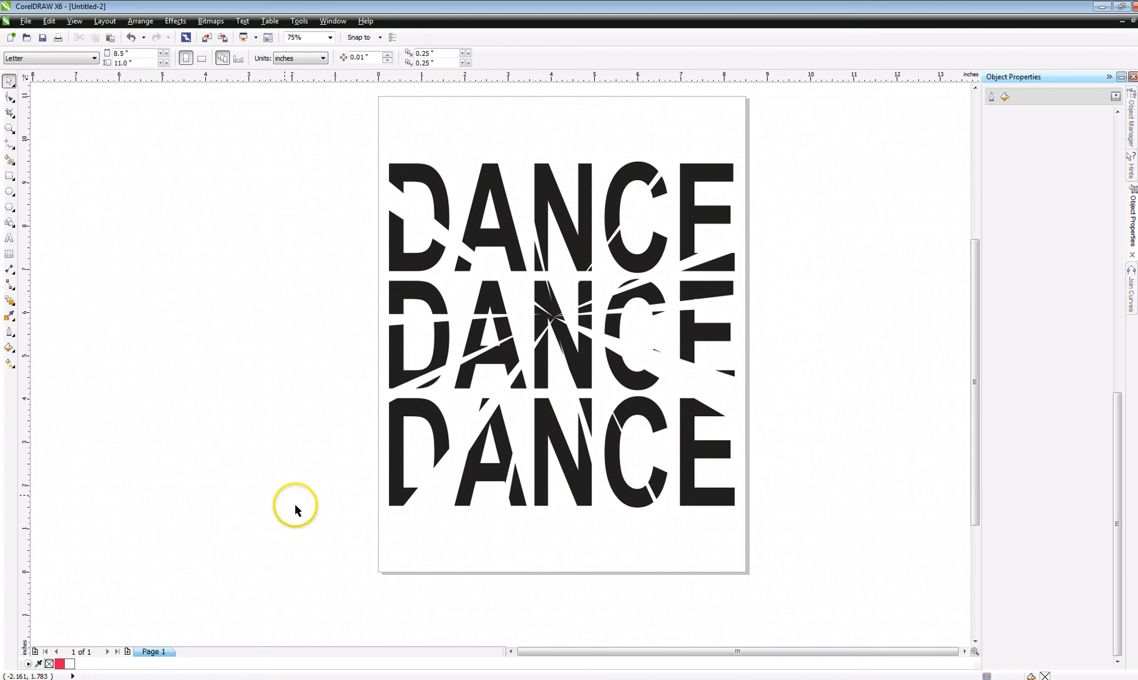
{"action": "mouse_move", "coordinate": [559, 316]}
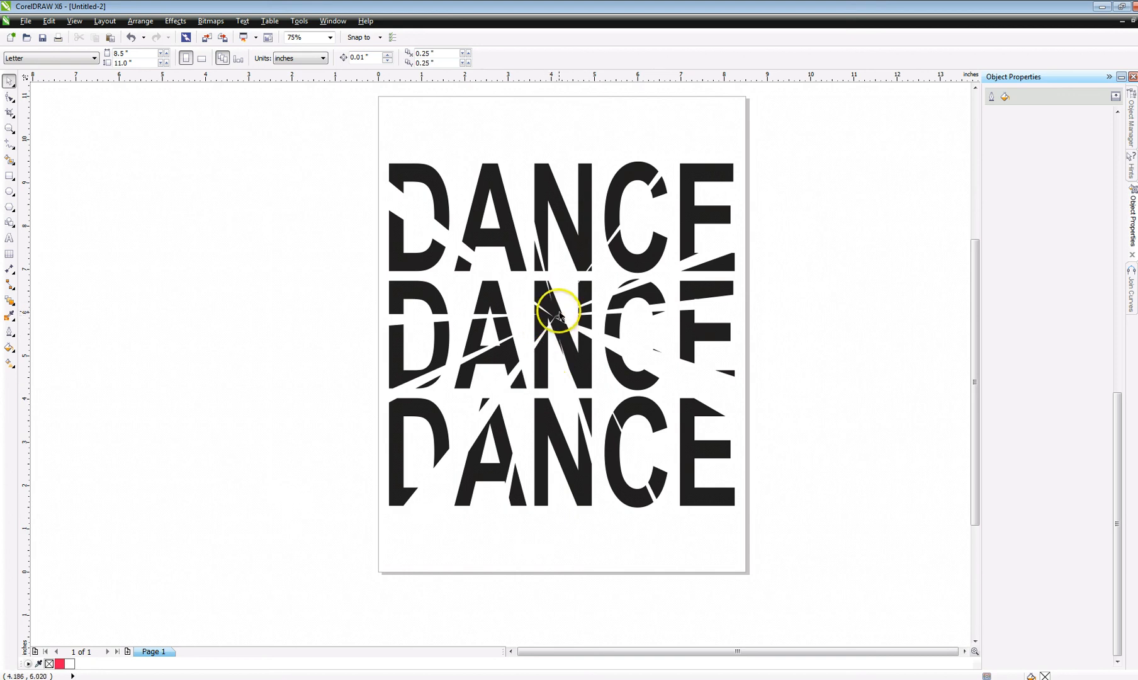
{"action": "mouse_move", "coordinate": [541, 315]}
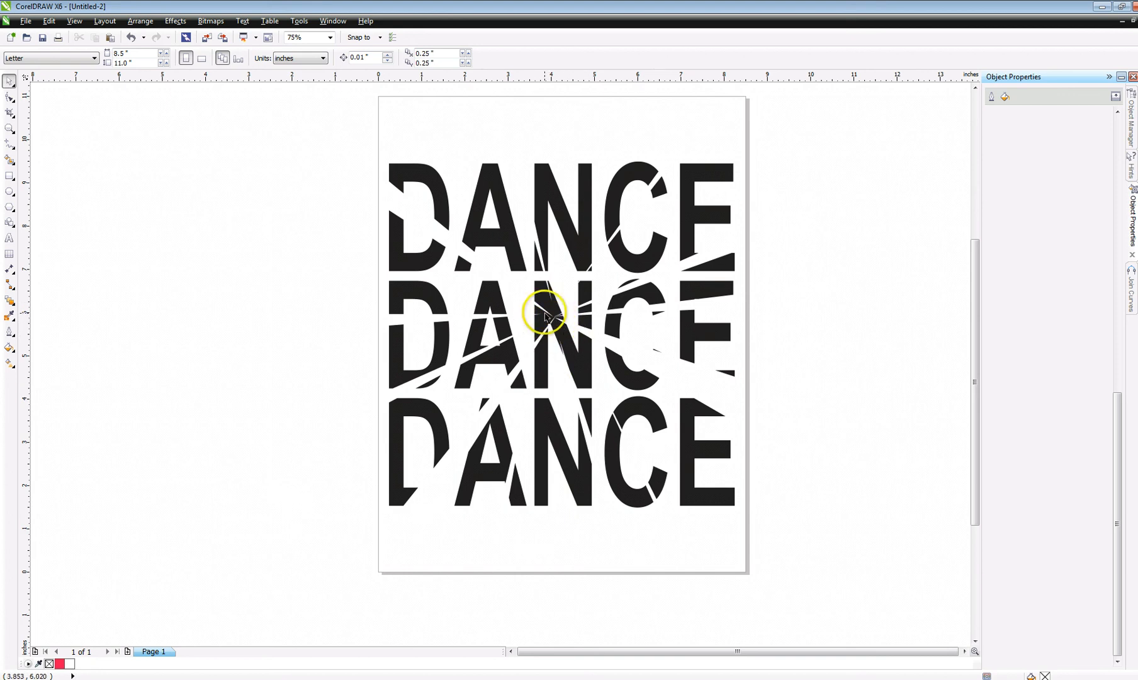
{"action": "mouse_move", "coordinate": [573, 568]}
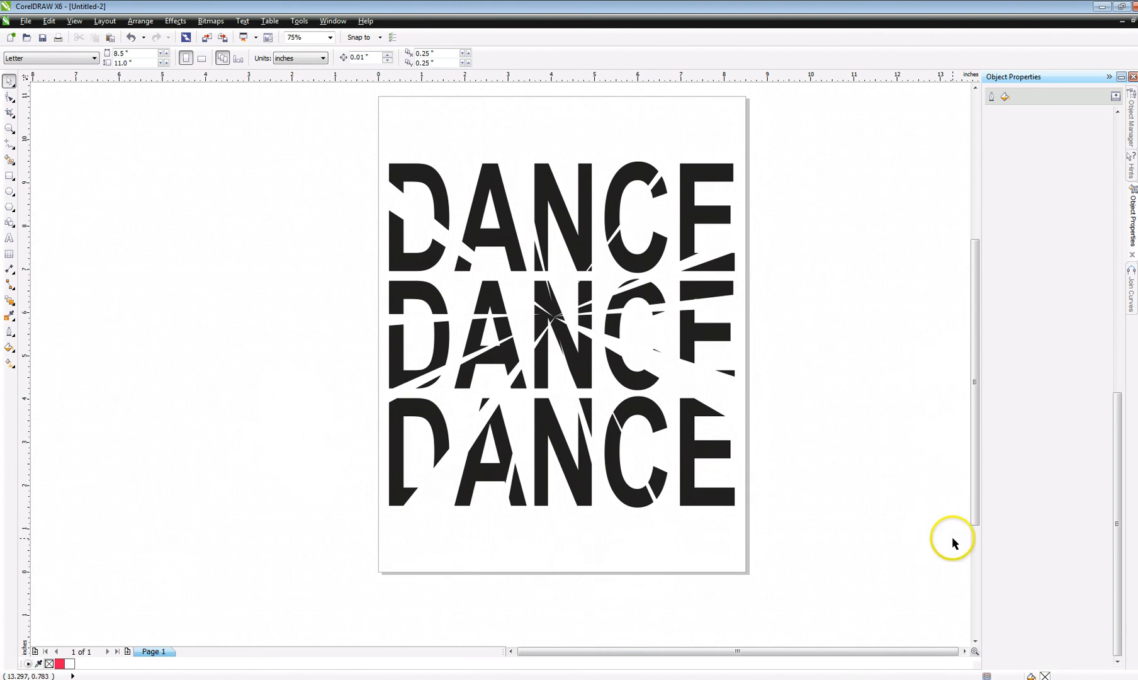
{"action": "left_click", "coordinate": [563, 333]}
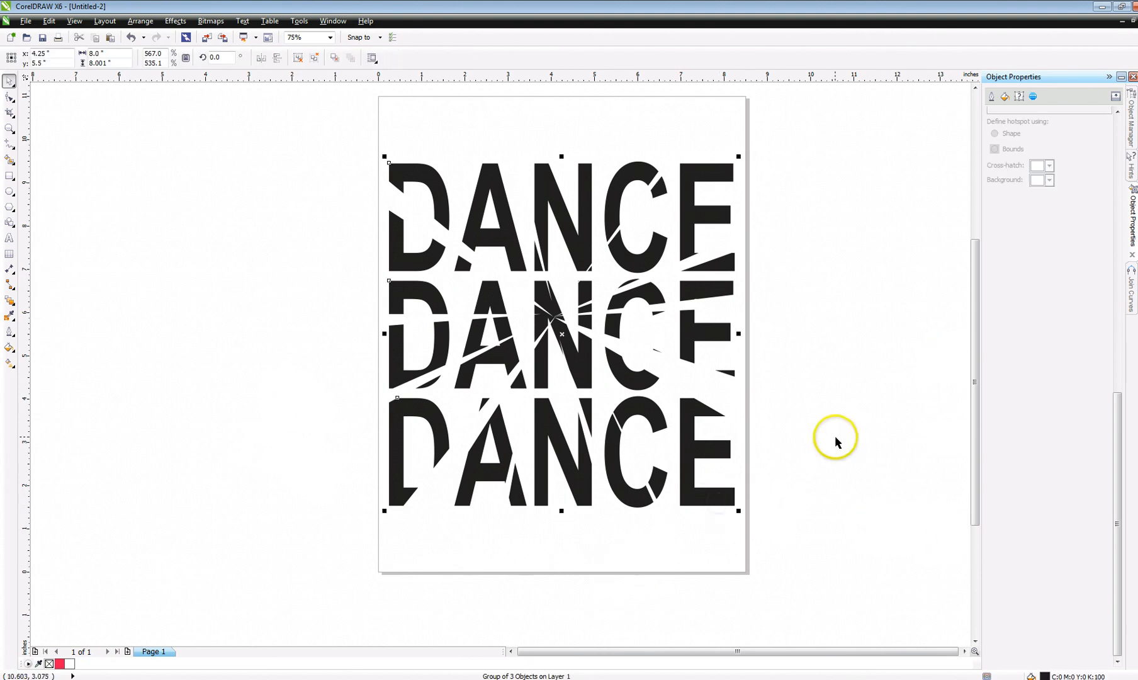